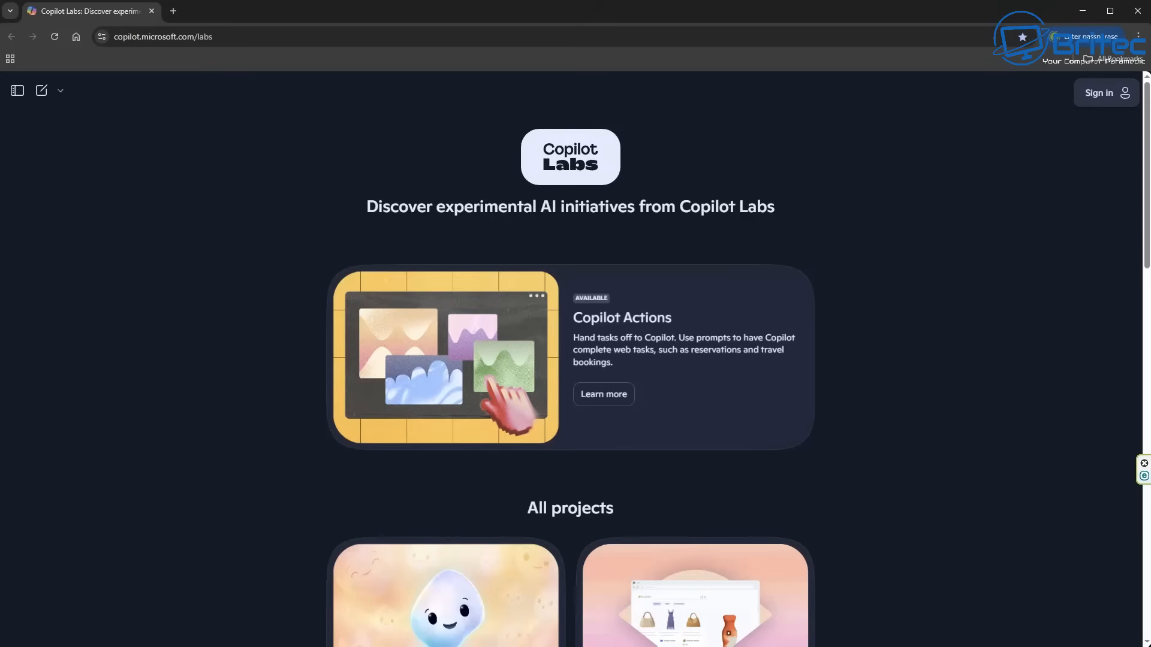
# Step: Scroll the Labs page to the All projects cards: Appearance, Vision, Gaming Experiences, Podcasts
pyautogui.scroll(-3)
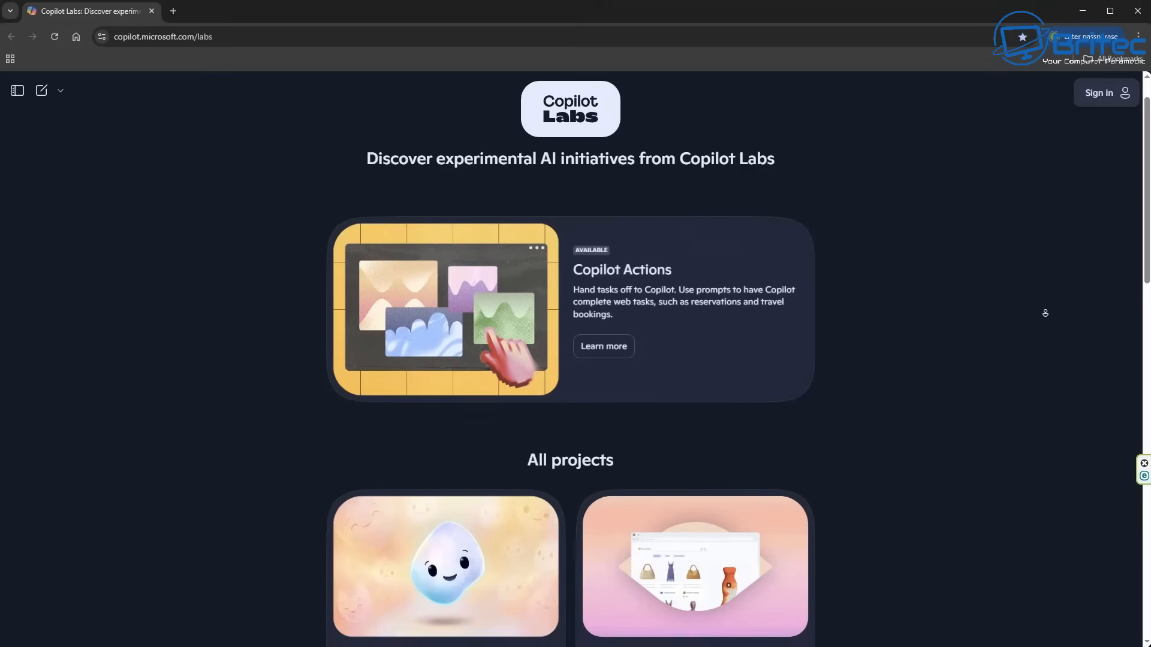
pyautogui.scroll(-3)
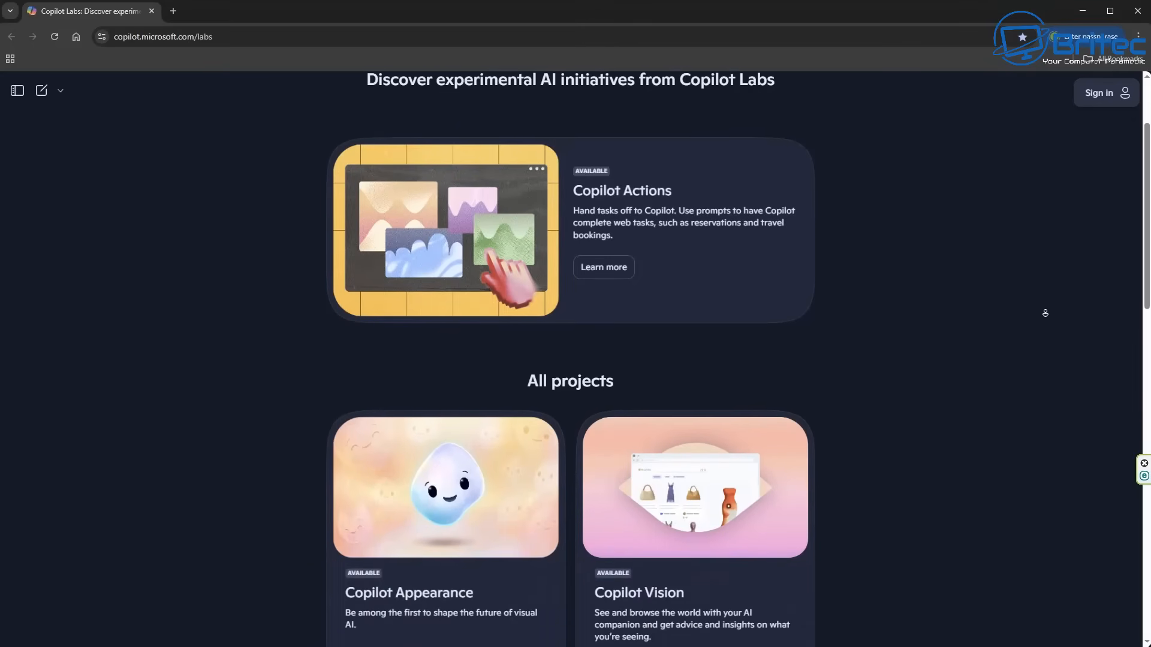
pyautogui.scroll(-3)
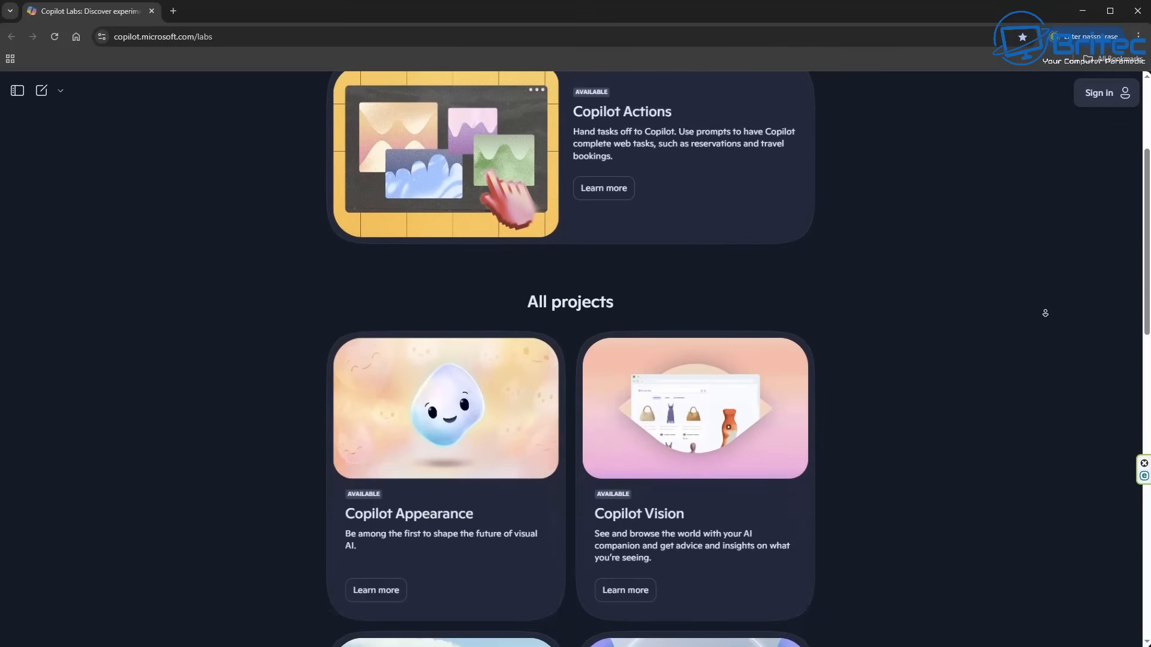
pyautogui.scroll(-3)
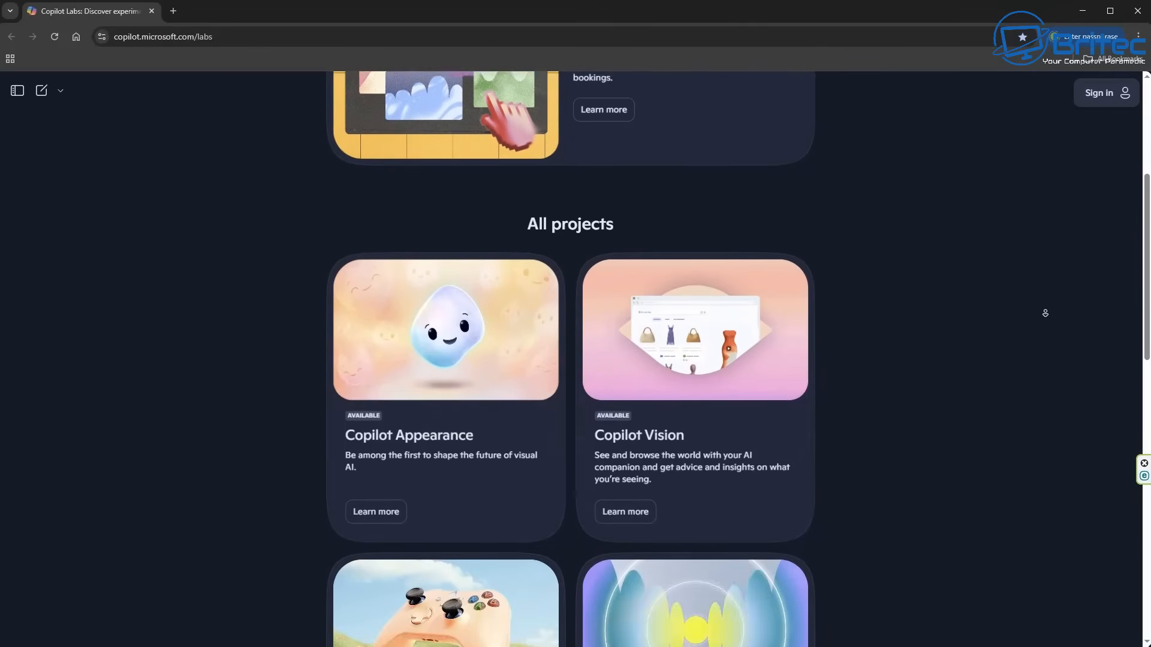
pyautogui.scroll(-3)
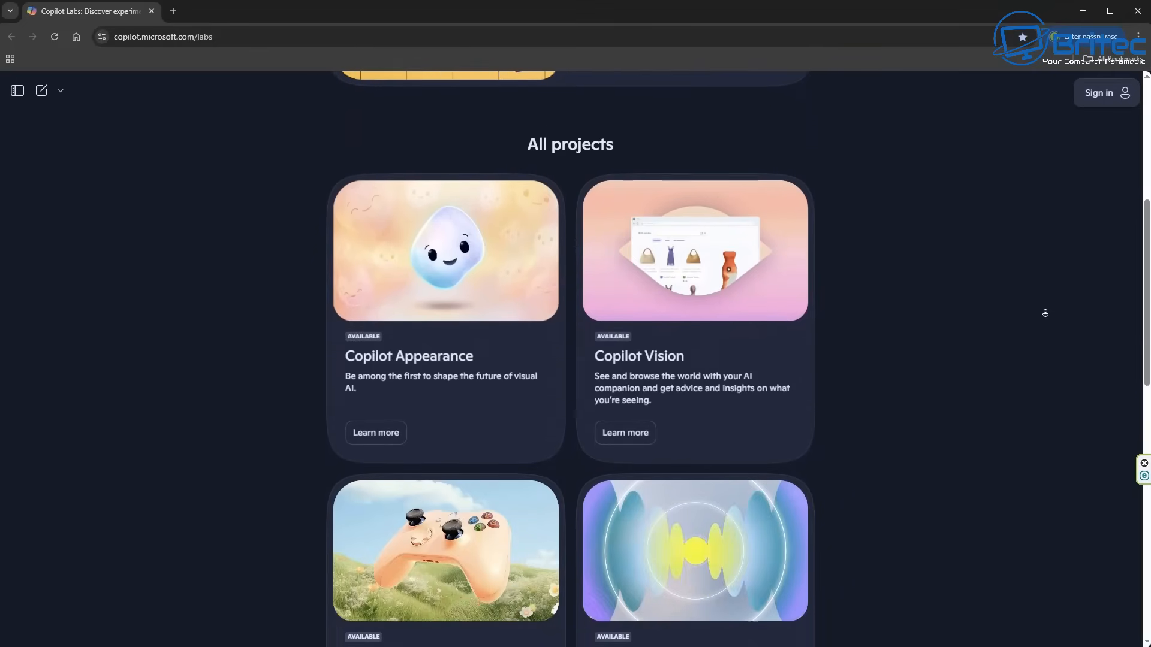
pyautogui.scroll(-3)
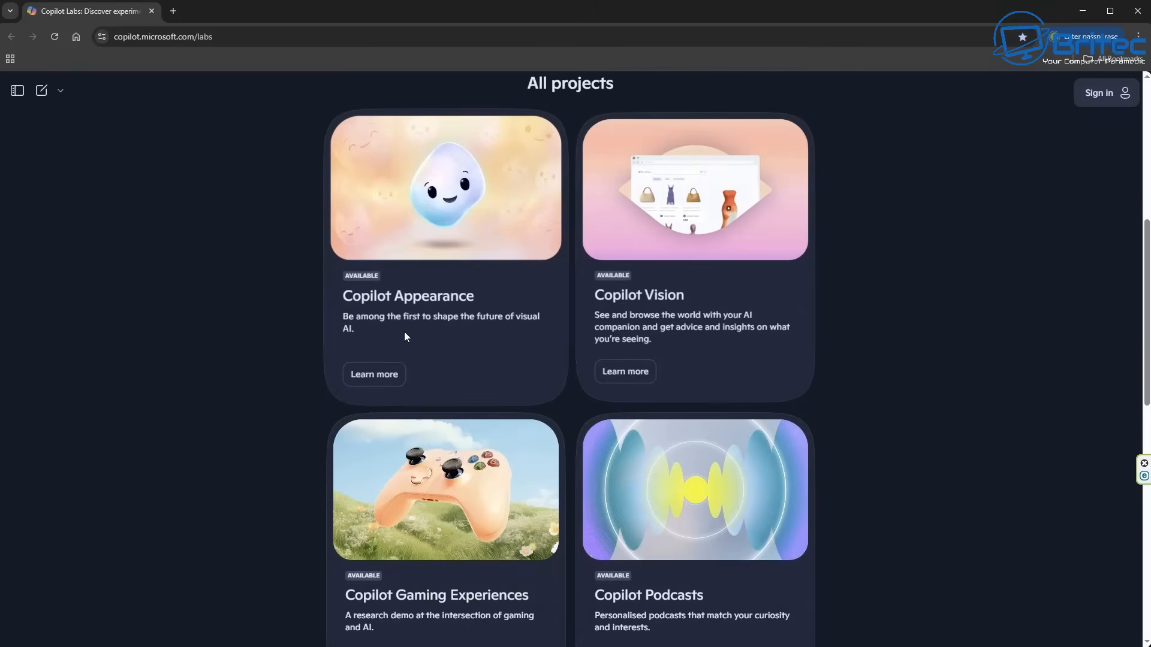
pyautogui.moveTo(374, 375)
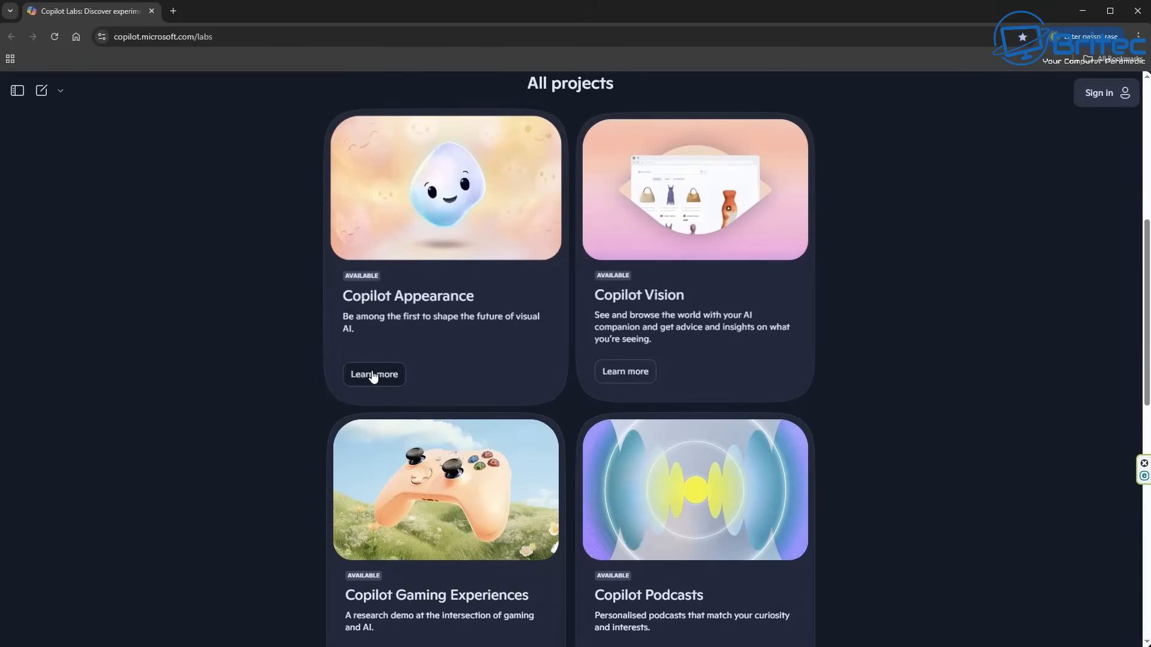
# Step: Open the Copilot Appearance project page via Learn more and start scrolling past the hero image
pyautogui.click(374, 374)
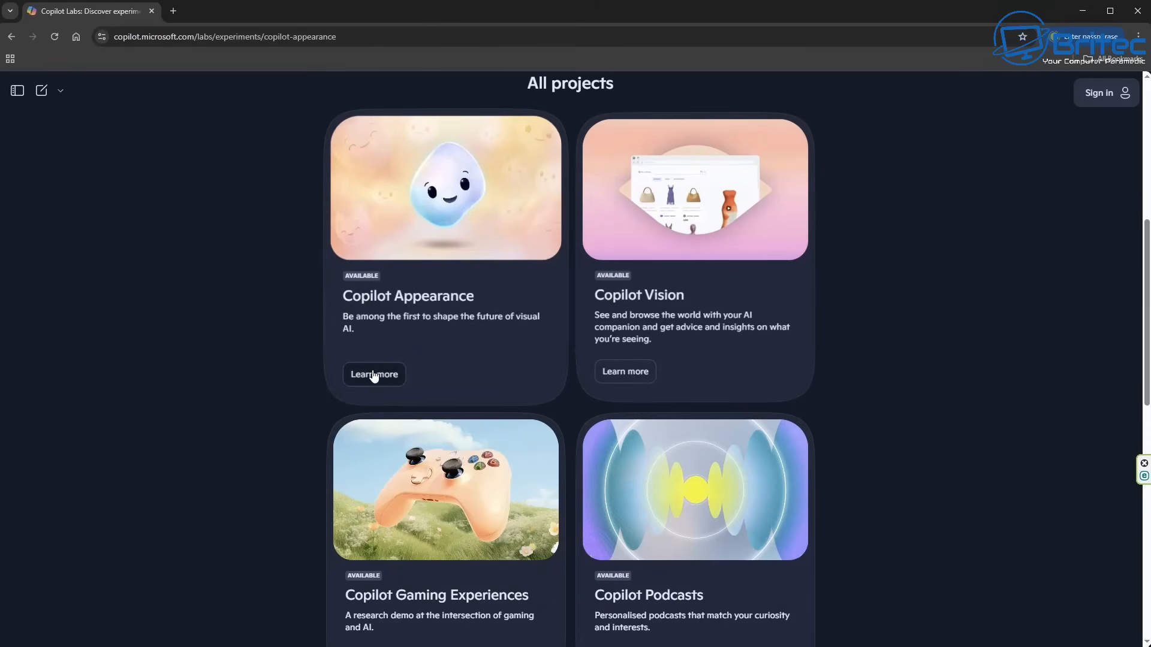
pyautogui.click(373, 374)
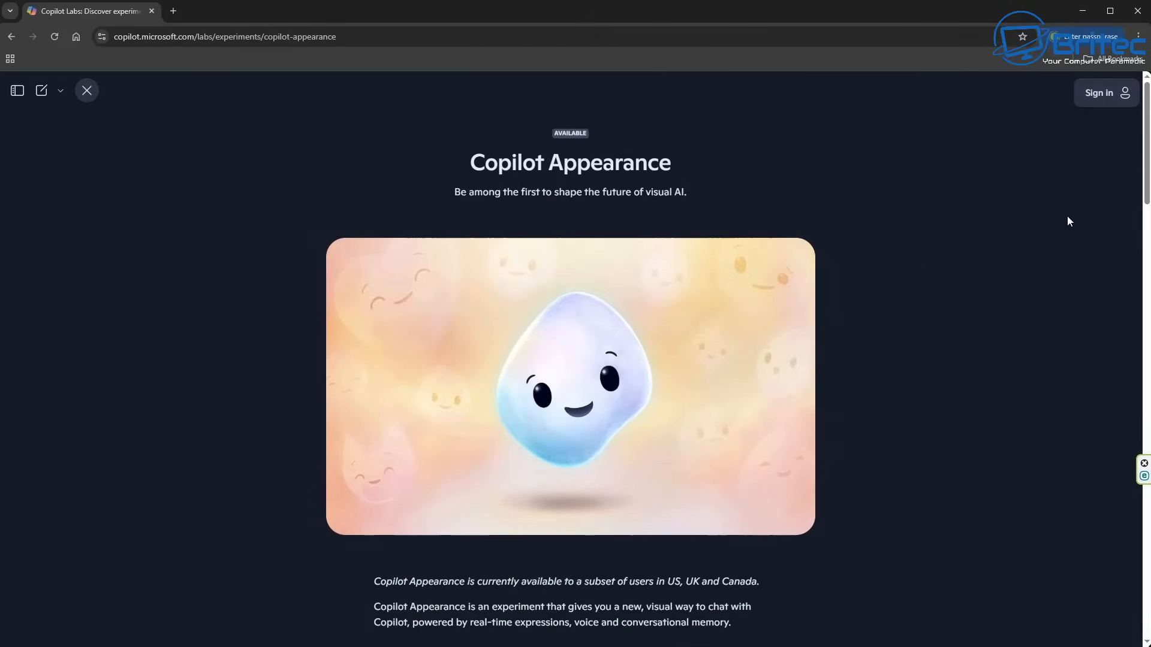
pyautogui.moveTo(1062, 222)
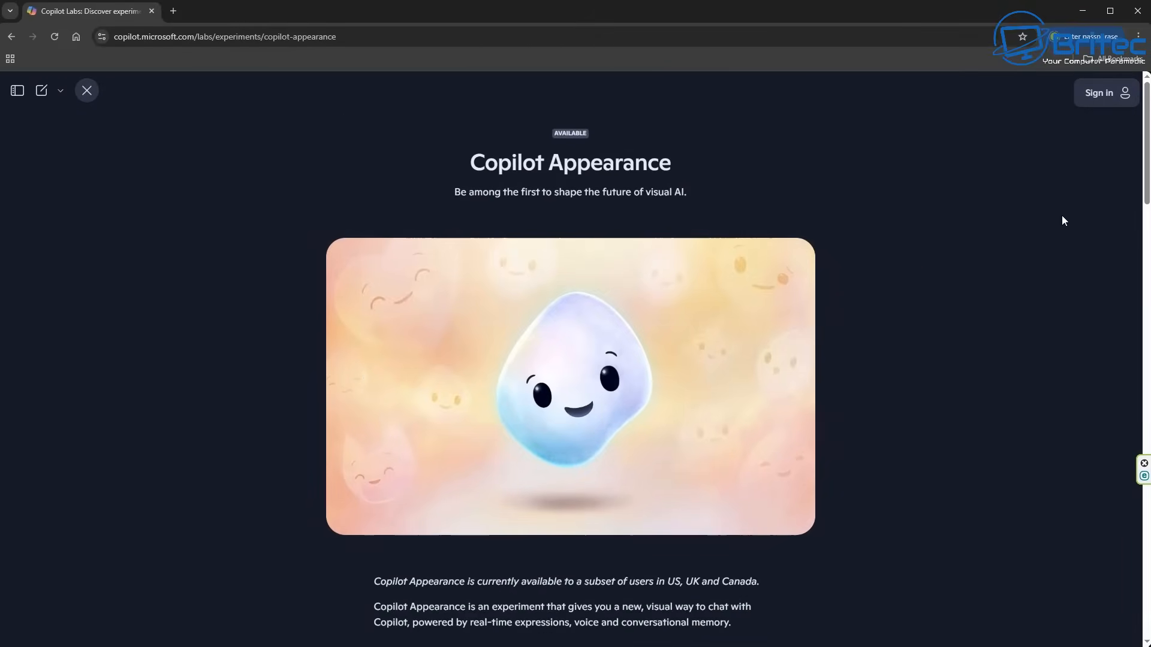
pyautogui.moveTo(1062, 215)
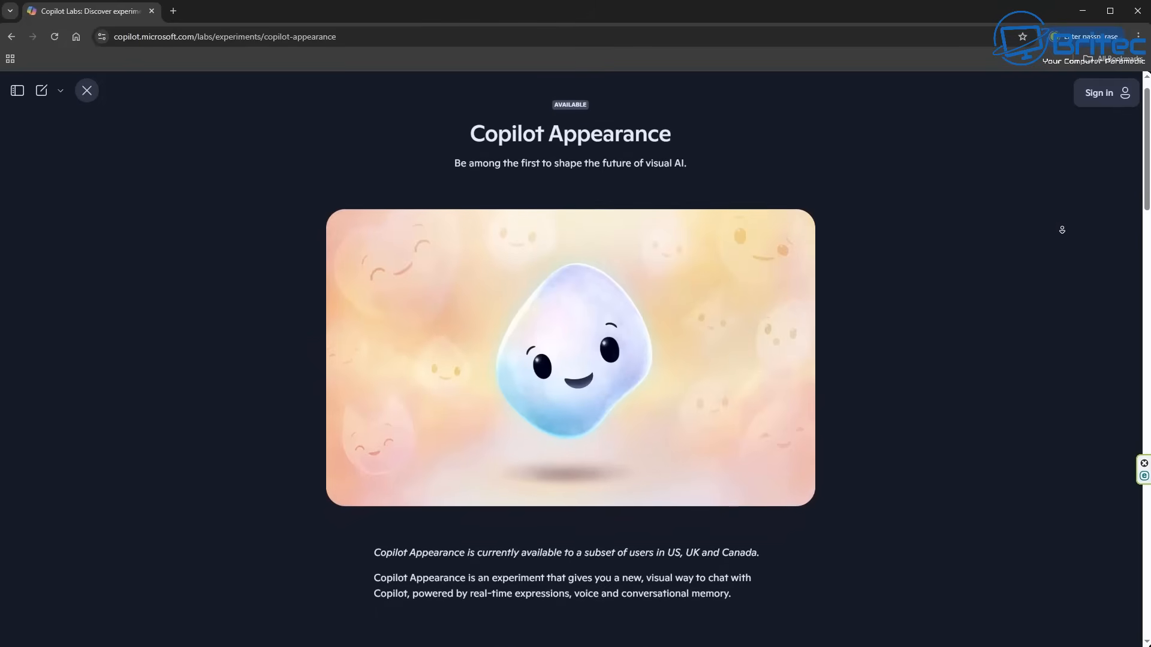
pyautogui.scroll(-3)
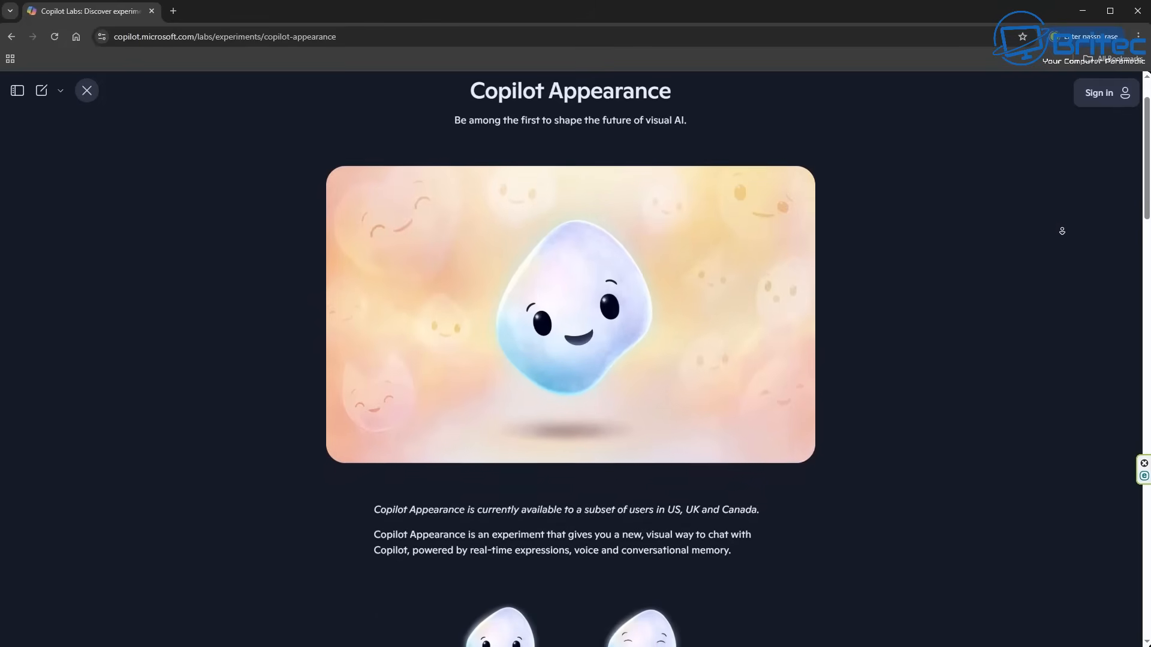
pyautogui.scroll(-3)
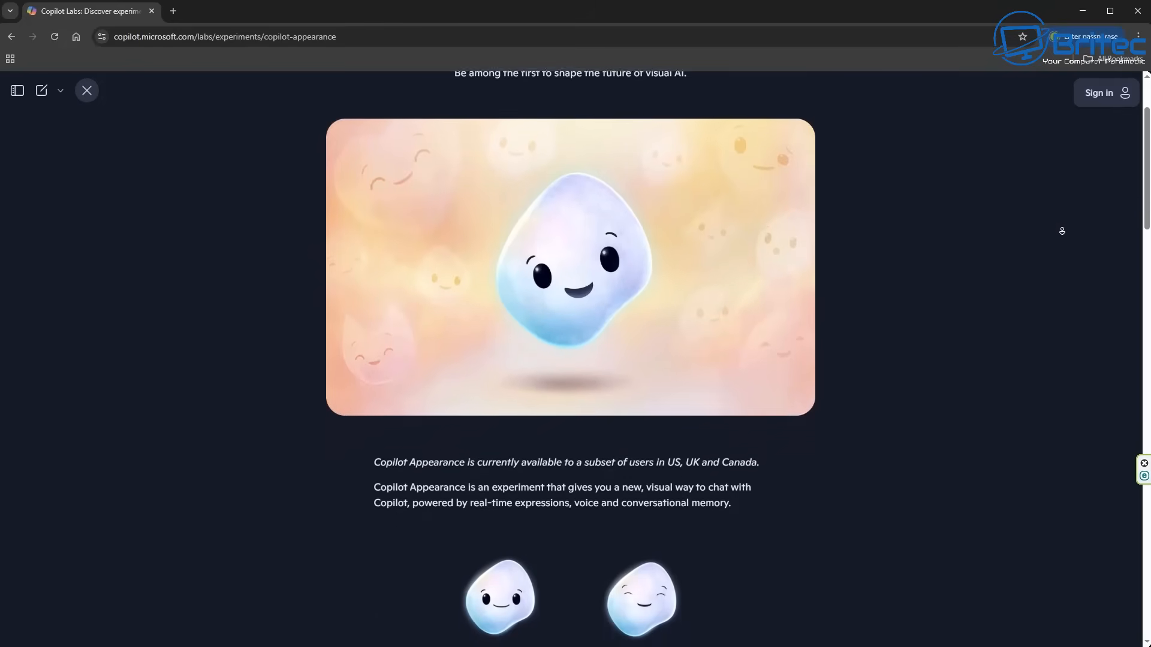
pyautogui.scroll(-3)
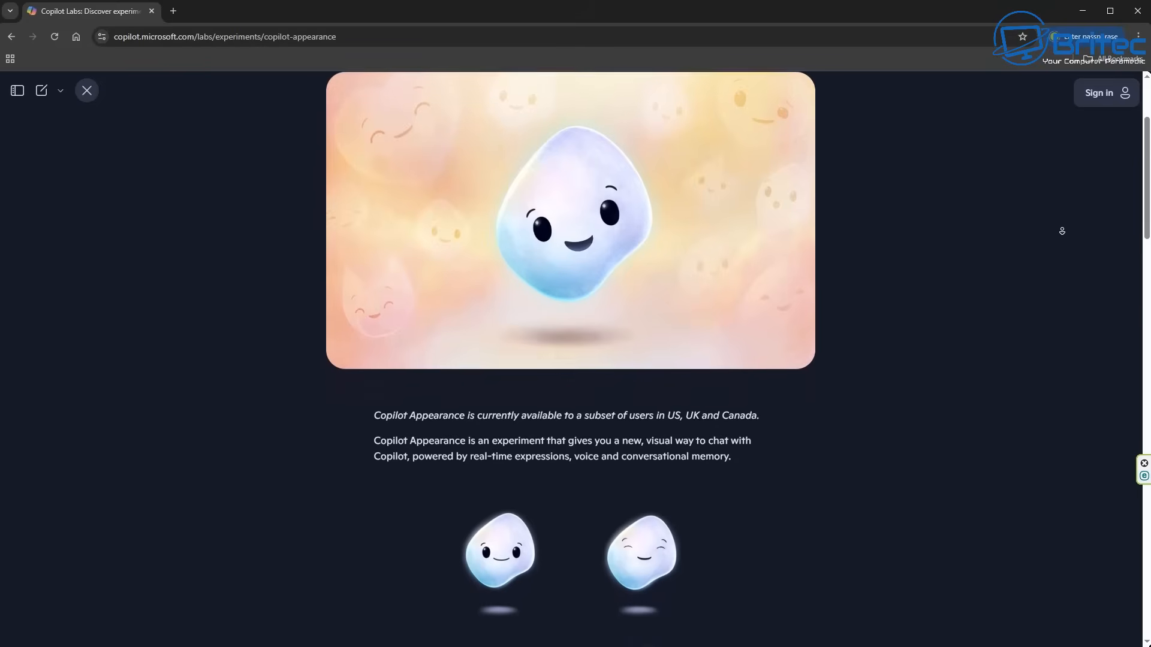
# Step: Read down to the availability note, expression character examples and description
pyautogui.scroll(-3)
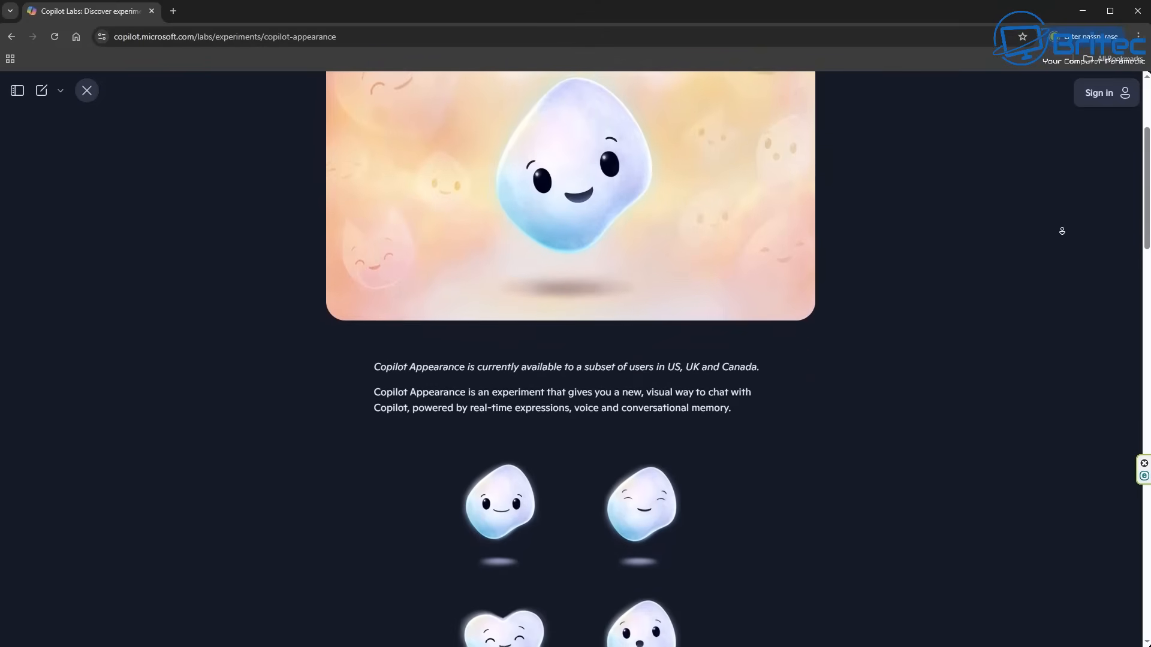
pyautogui.scroll(-3)
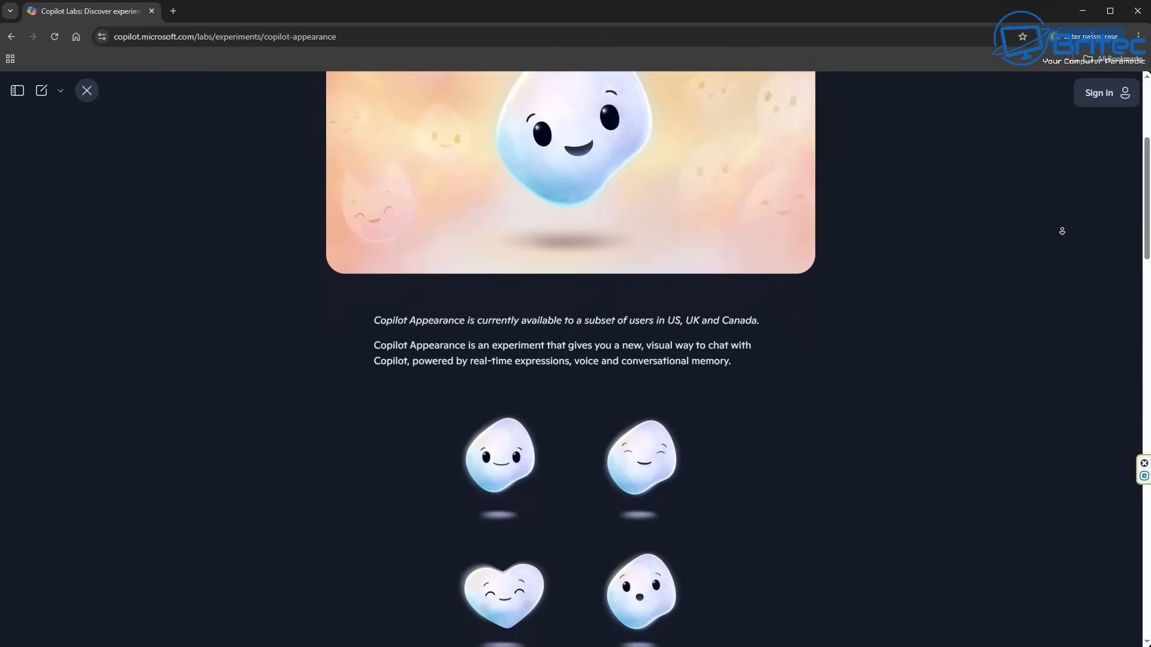
pyautogui.scroll(-3)
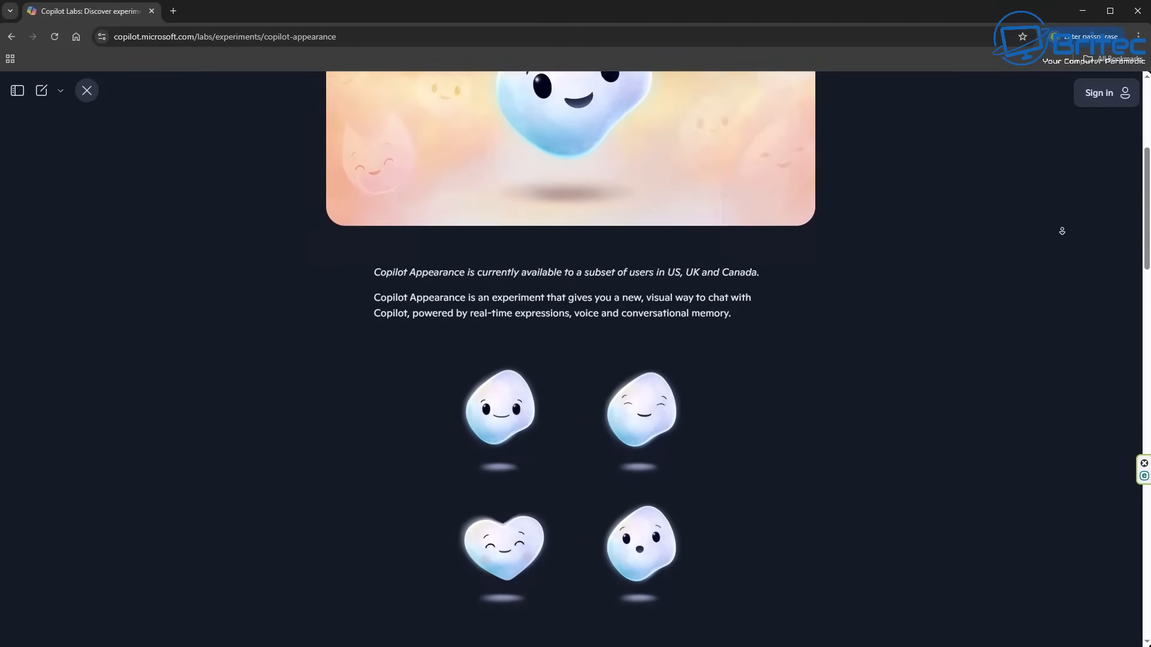
pyautogui.scroll(-3)
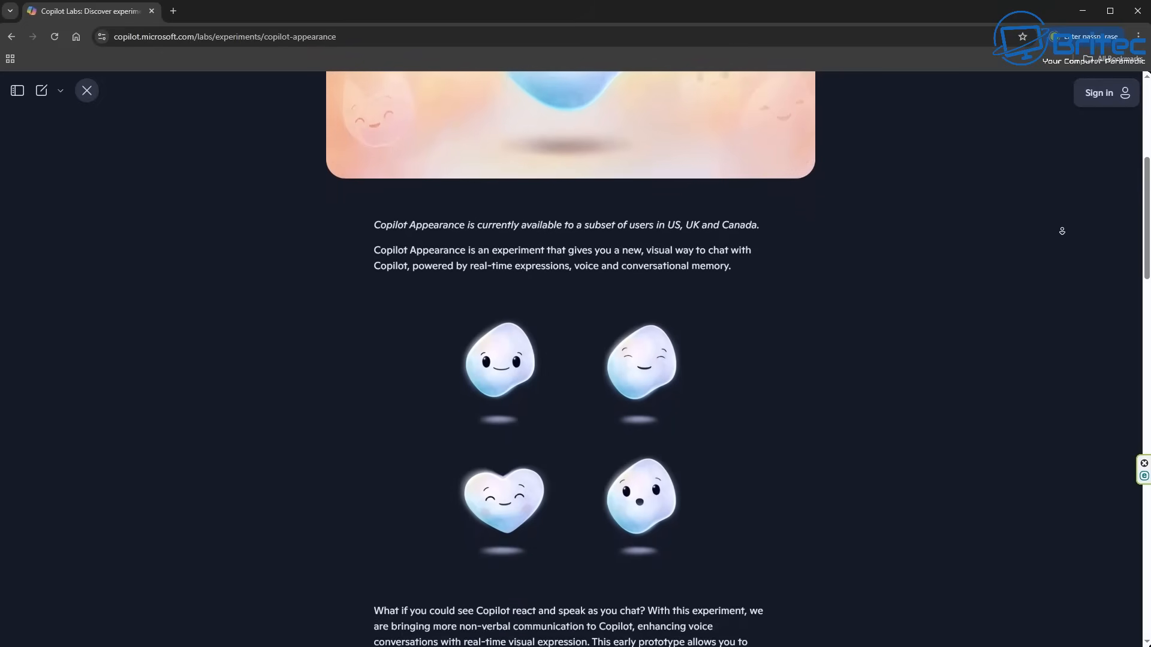
pyautogui.scroll(-3)
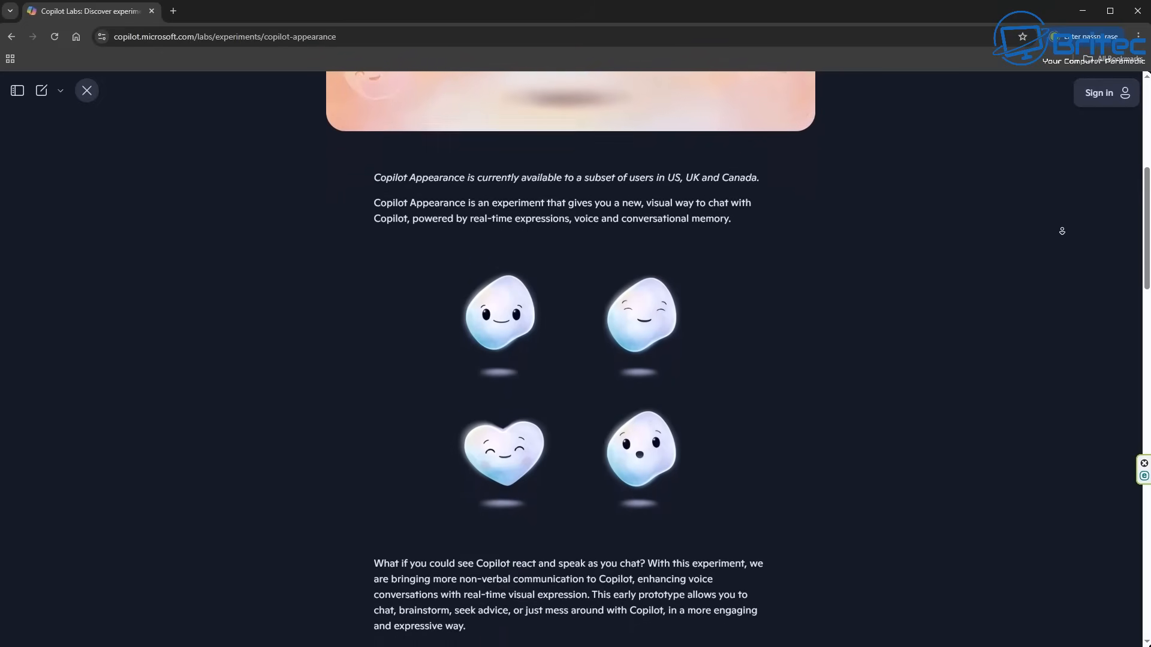
pyautogui.scroll(-3)
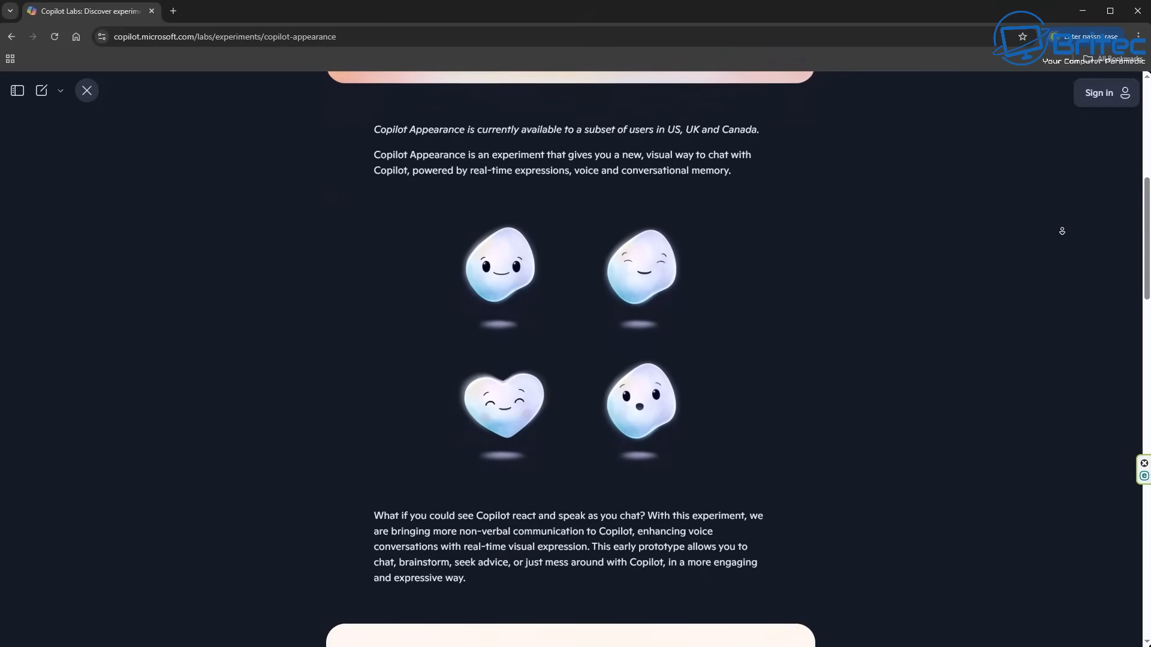
pyautogui.scroll(-3)
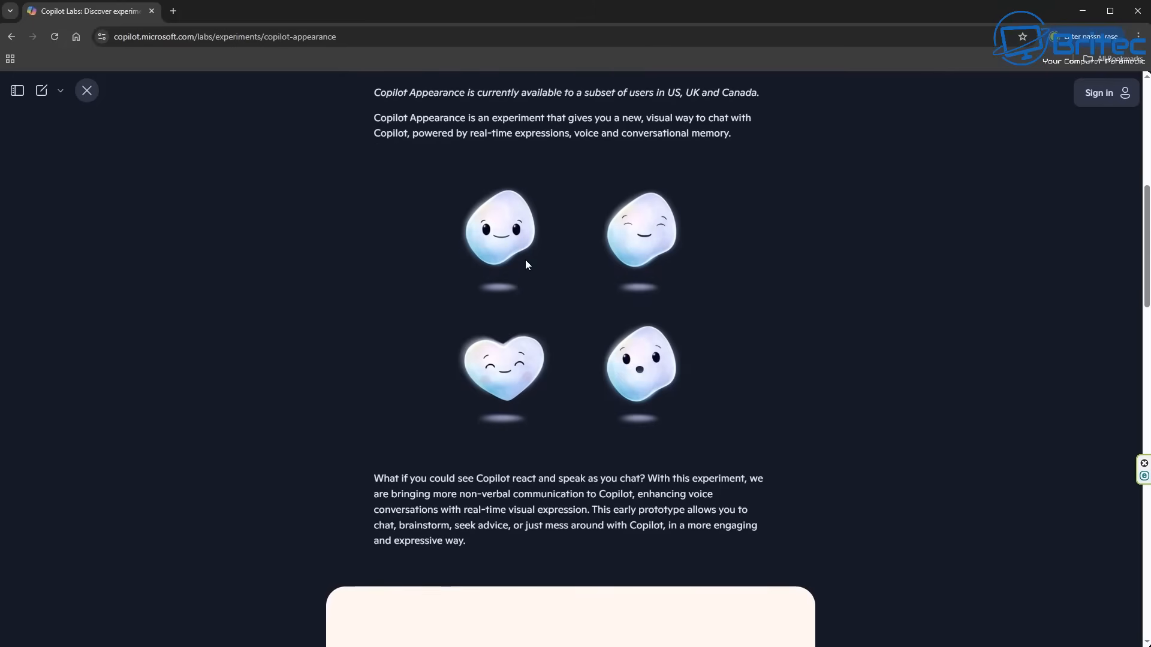
pyautogui.moveTo(563, 263)
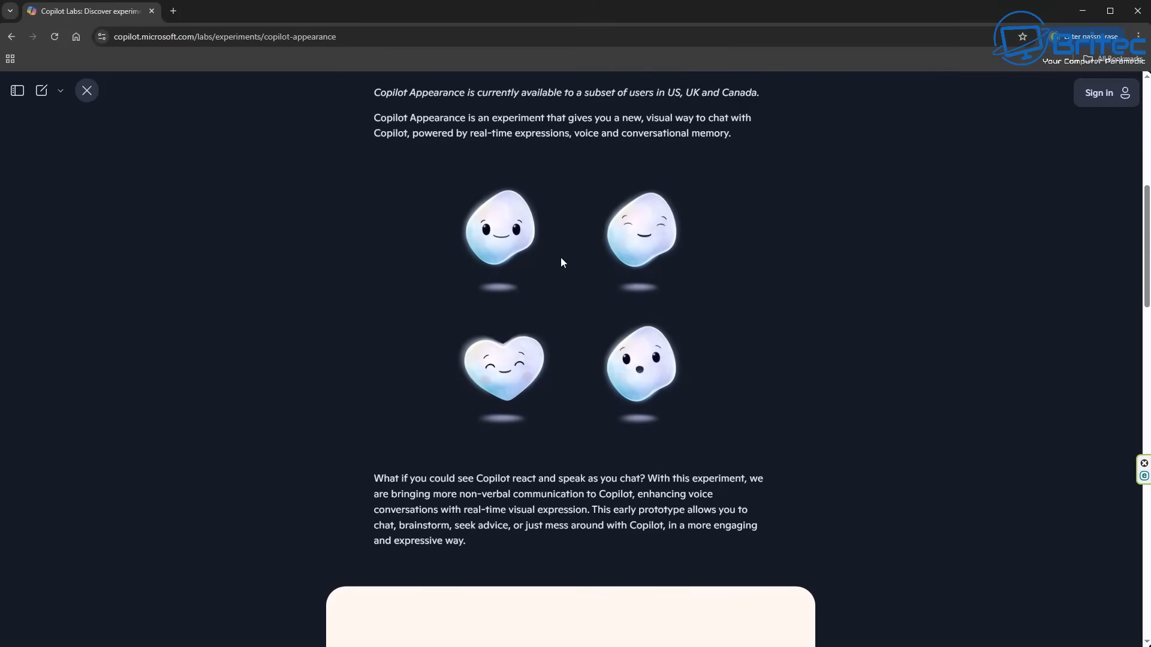
pyautogui.moveTo(622, 351)
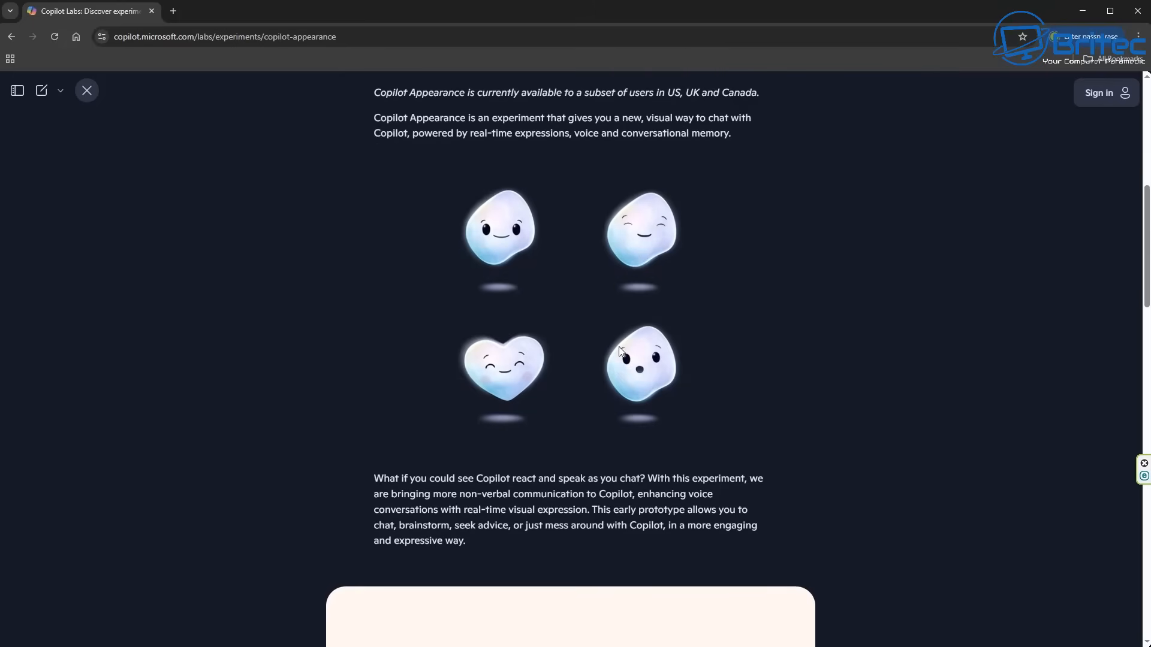
pyautogui.moveTo(1118, 262)
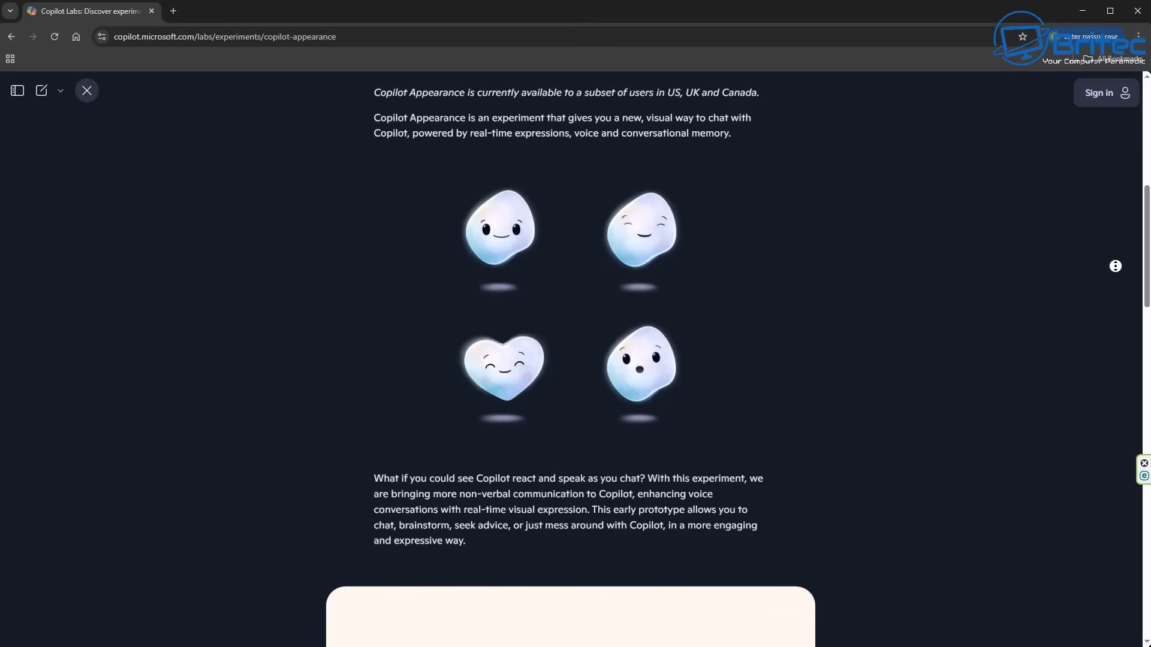
# Step: Scroll down the Copilot Appearance page through the How it works steps
pyautogui.scroll(-3)
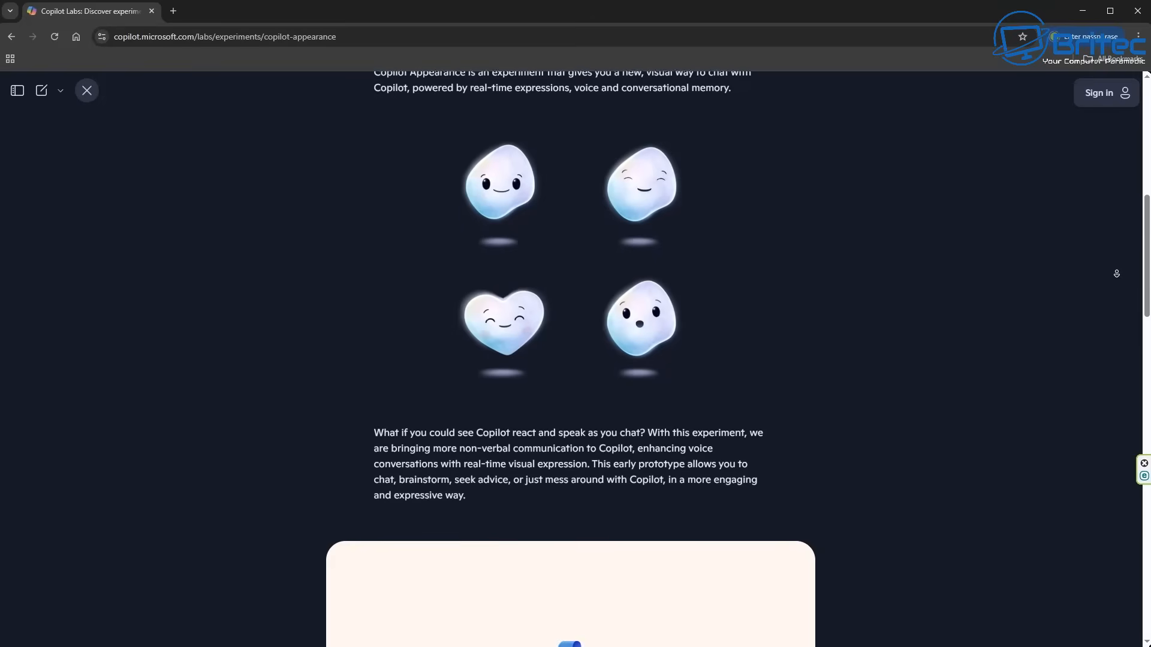
pyautogui.scroll(-3)
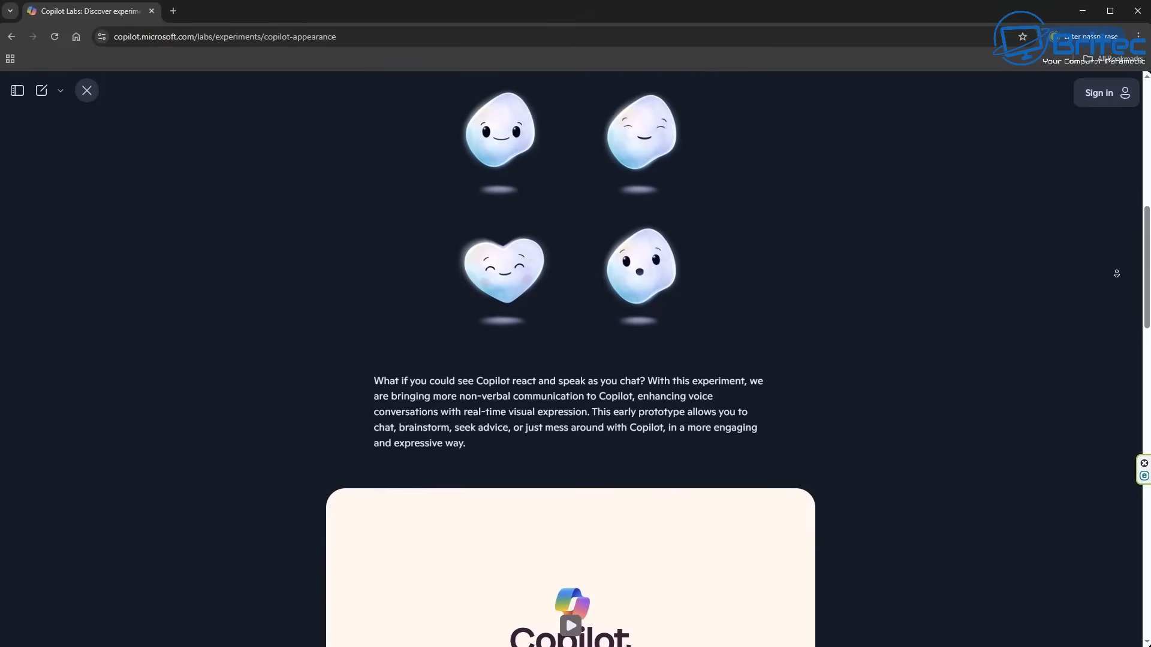
pyautogui.scroll(-3)
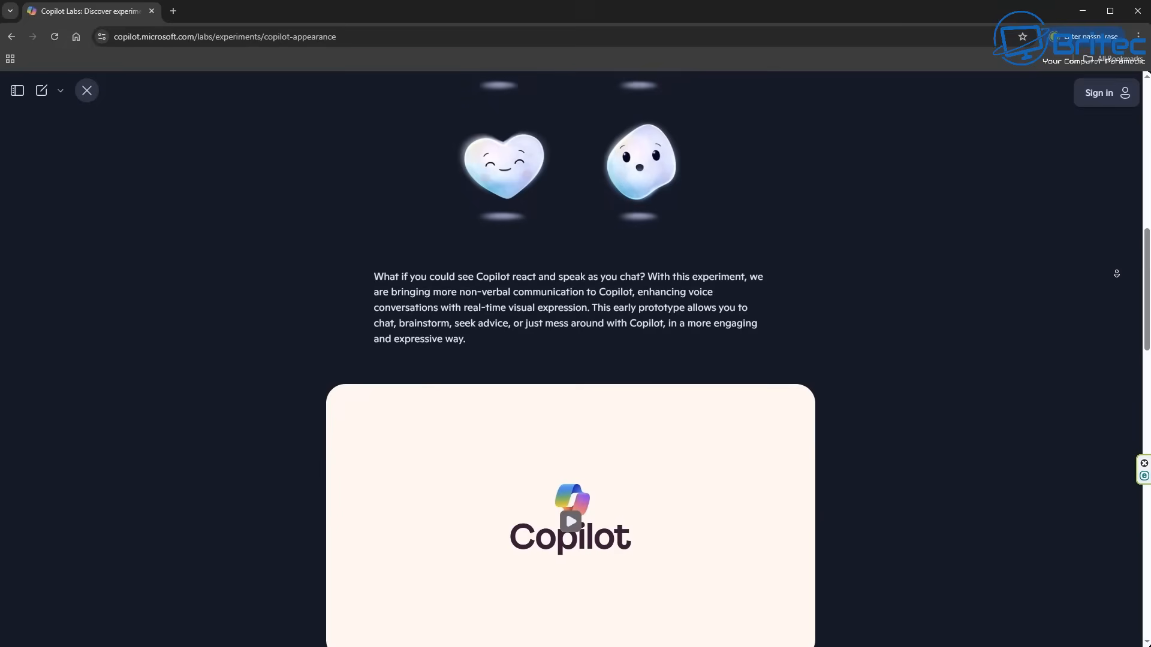
pyautogui.scroll(-3)
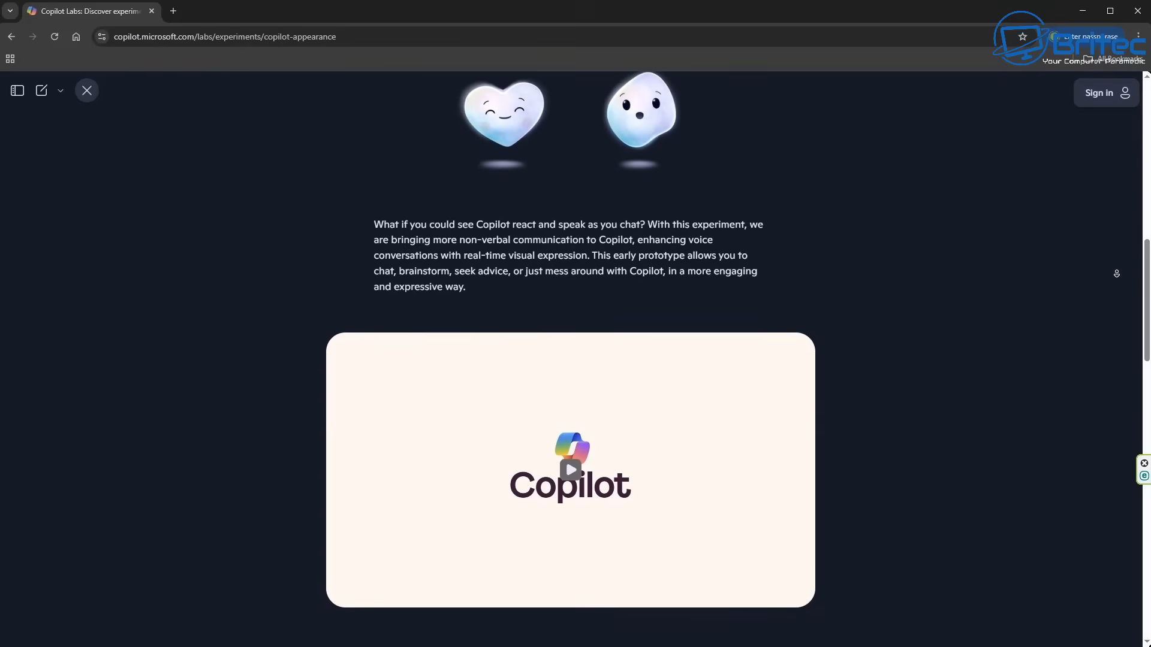
pyautogui.scroll(-3)
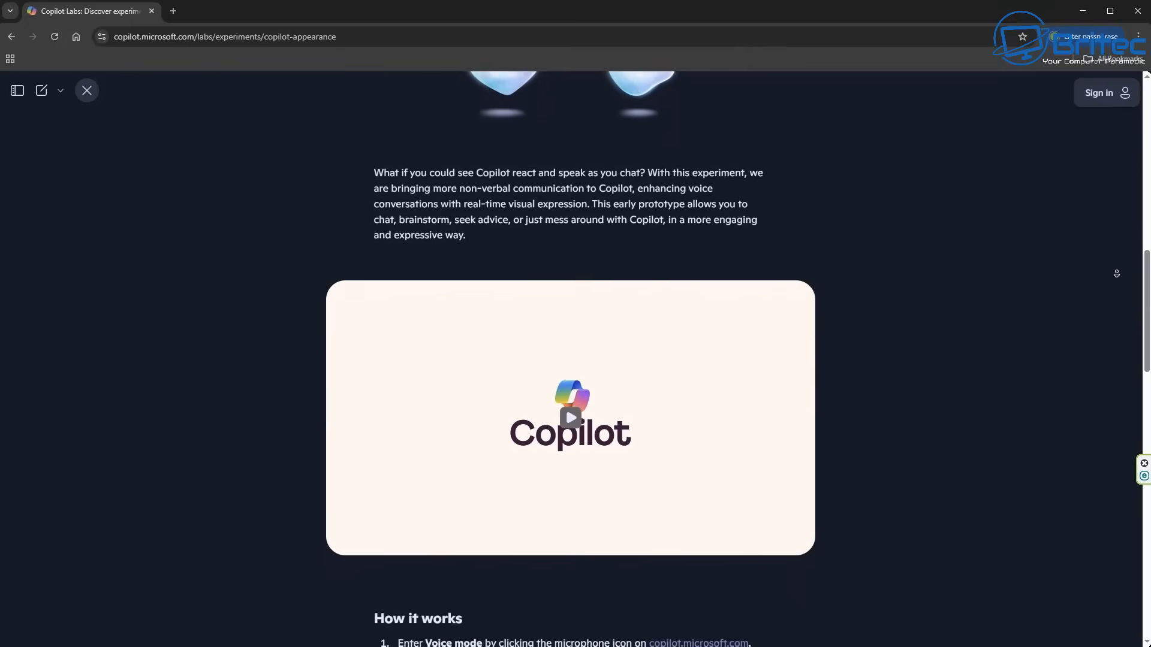
pyautogui.scroll(-3)
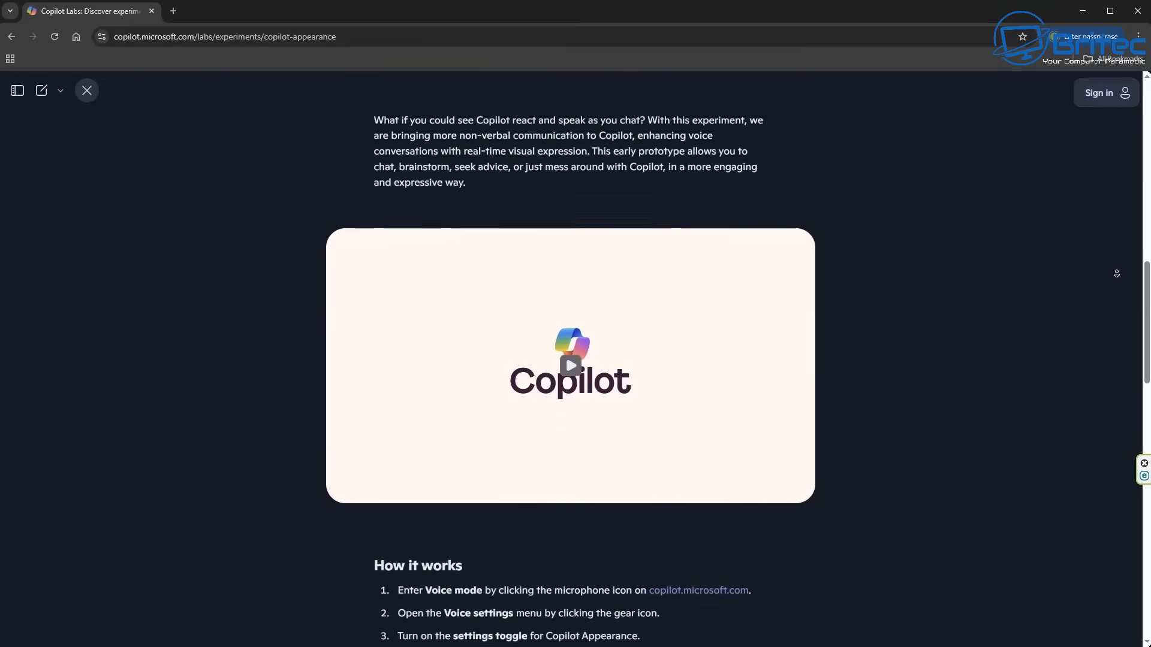
pyautogui.scroll(-3)
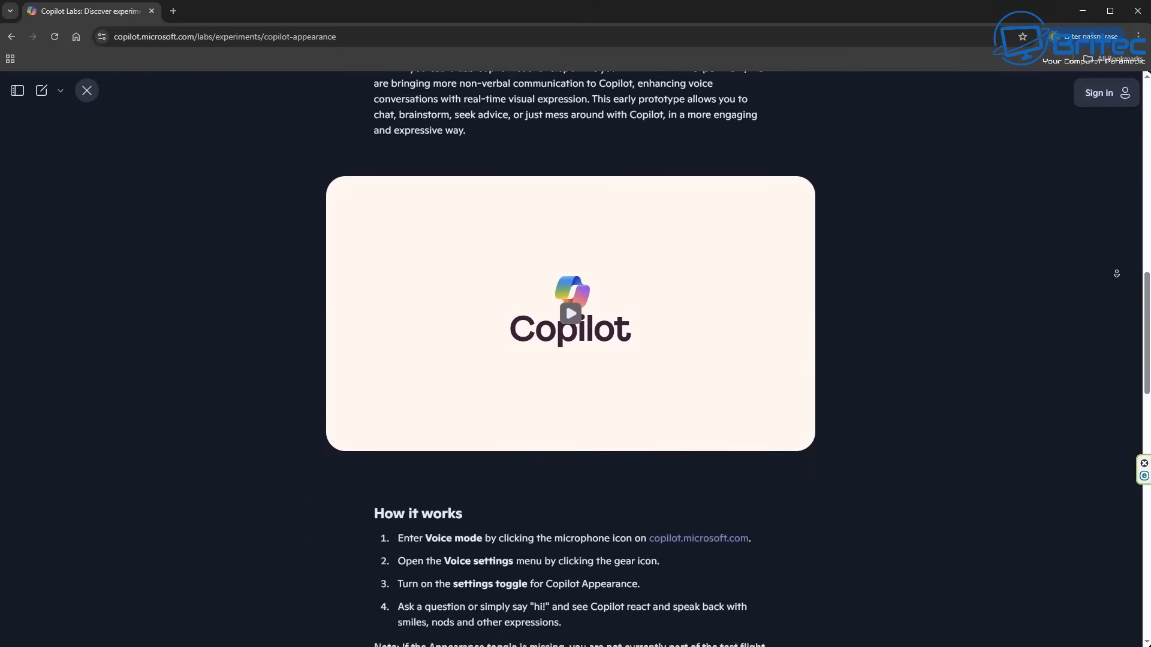
pyautogui.scroll(-3)
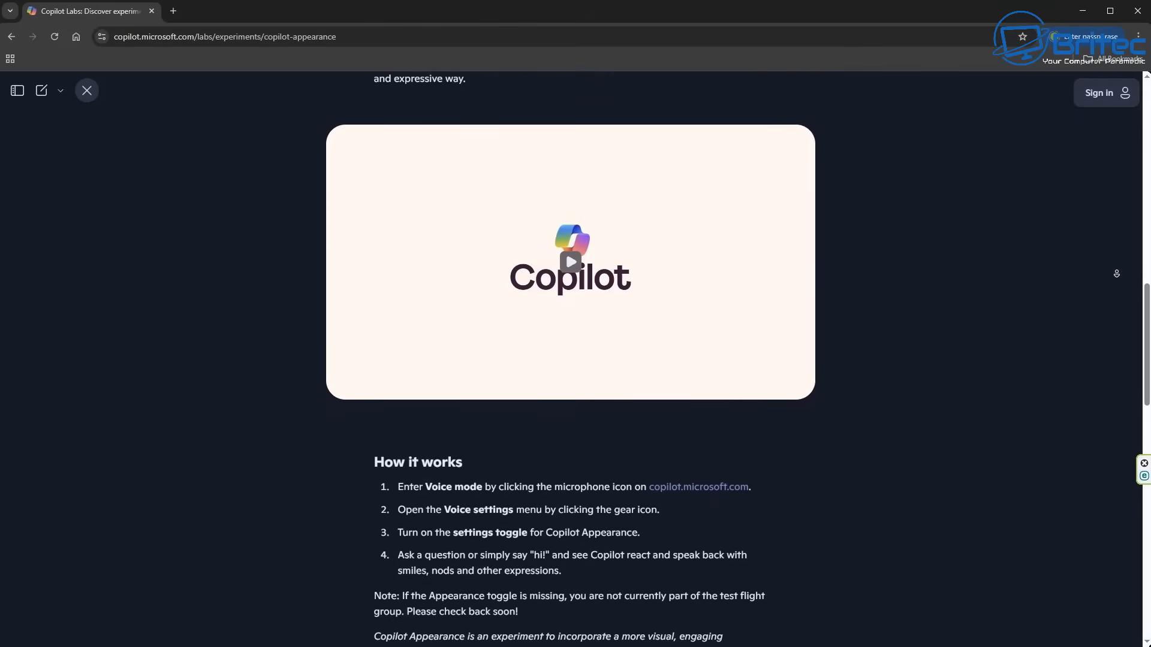
# Step: Read the Frequently Asked Questions down to the question about turning it off
pyautogui.scroll(-3)
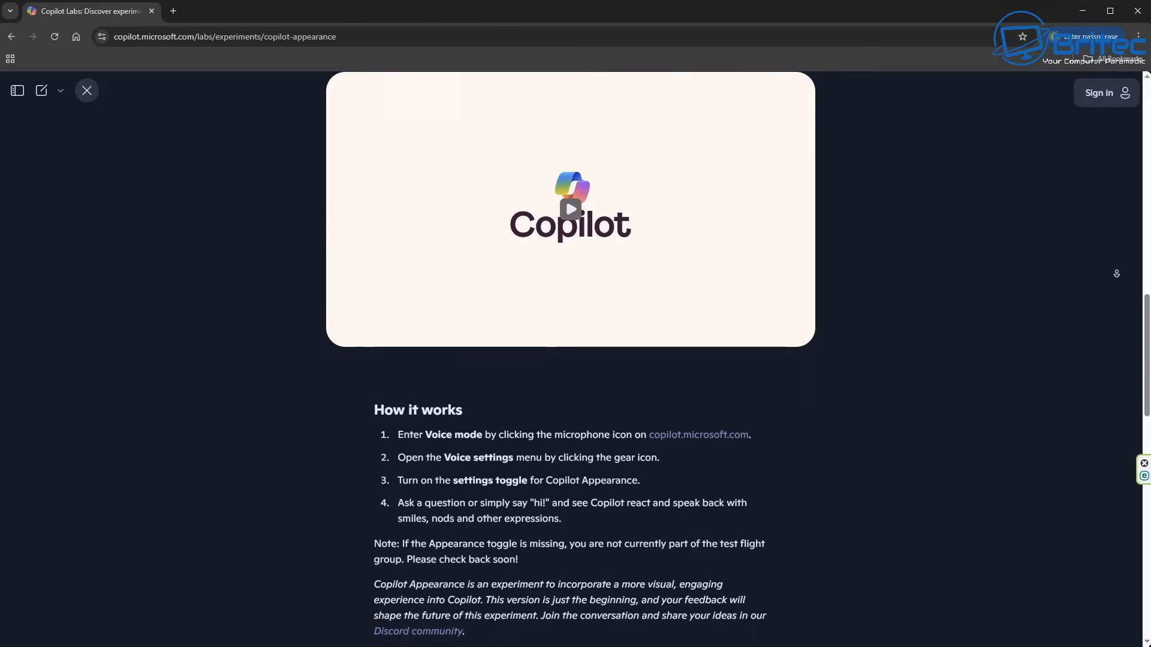
pyautogui.scroll(-3)
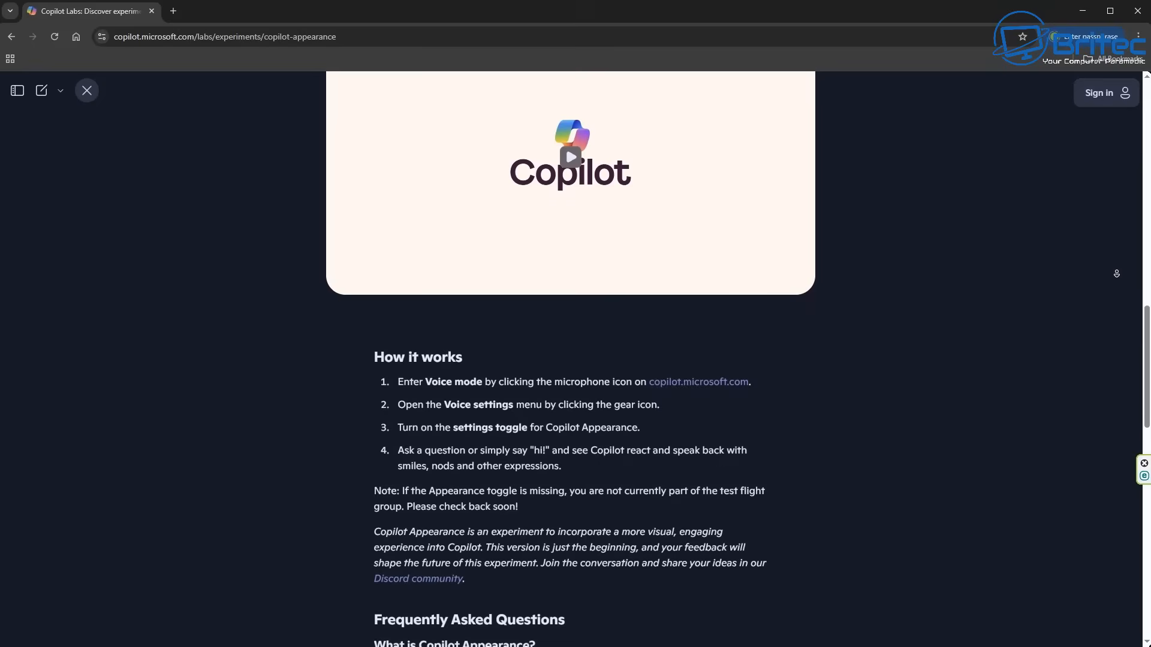
pyautogui.scroll(-3)
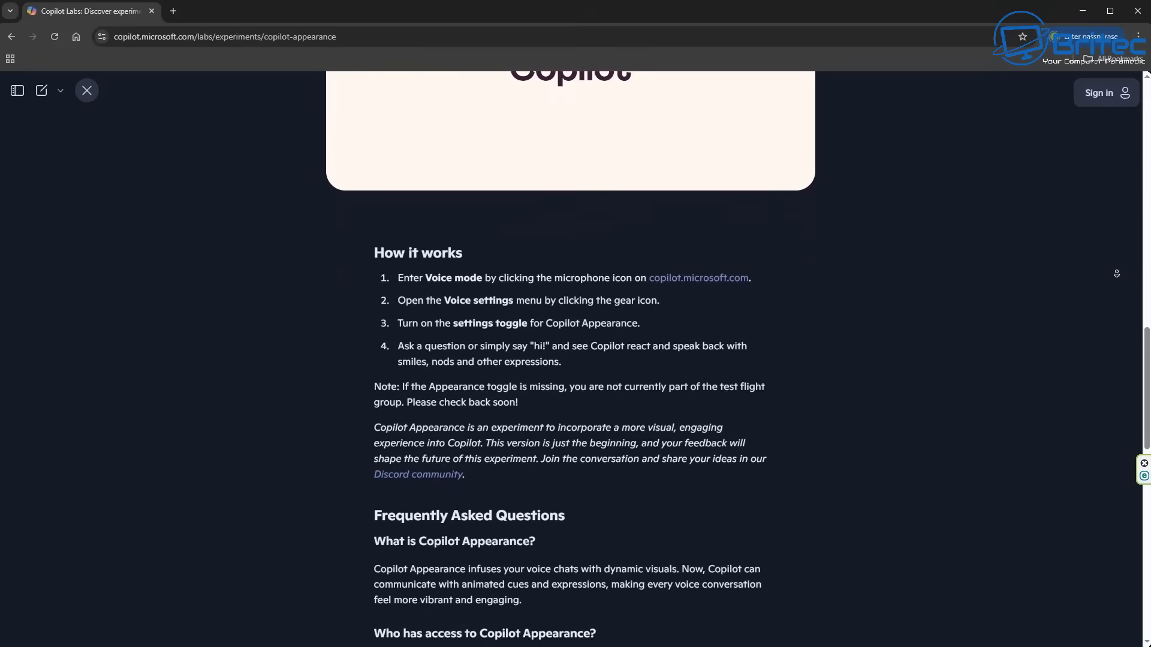
pyautogui.scroll(-3)
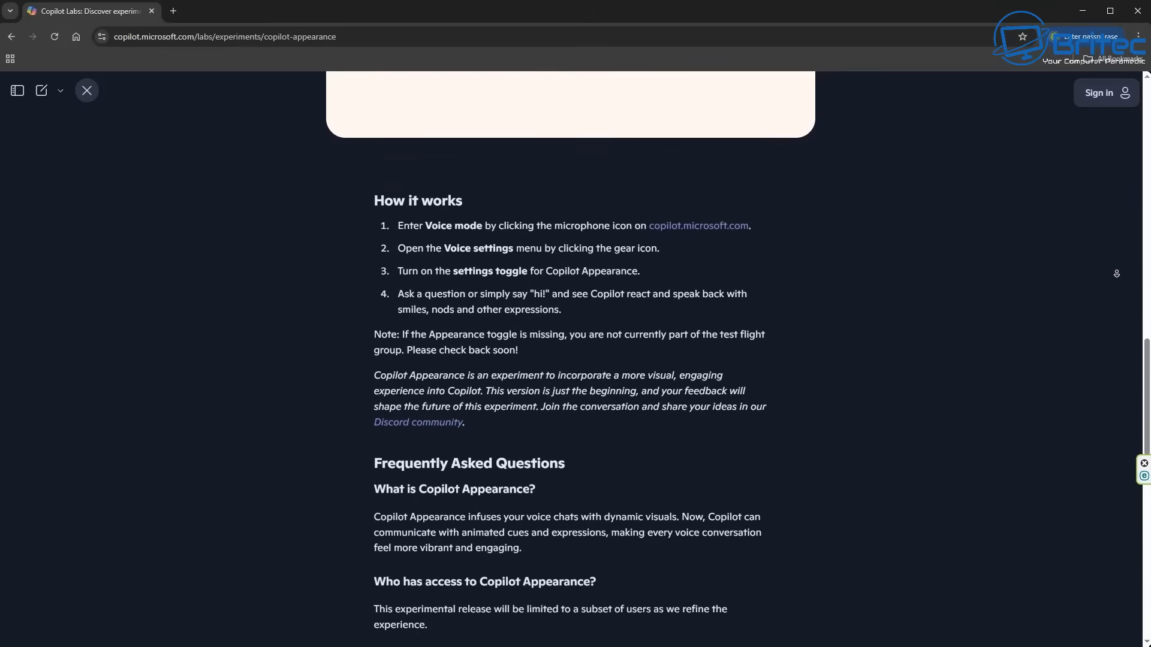
pyautogui.scroll(-3)
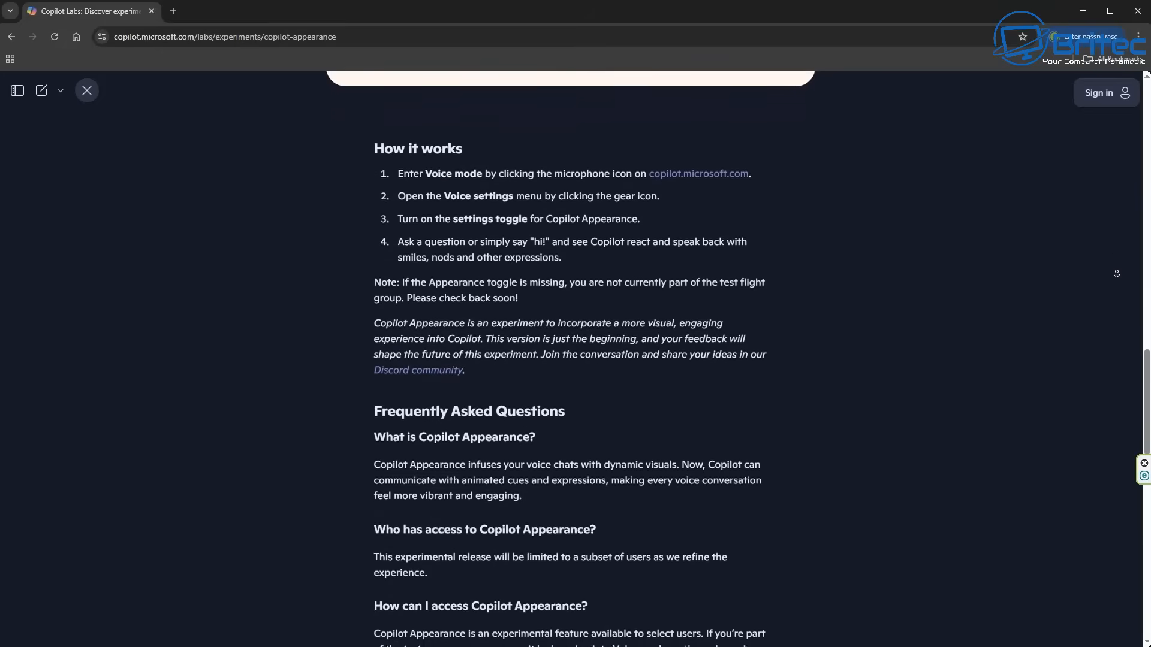
pyautogui.scroll(-3)
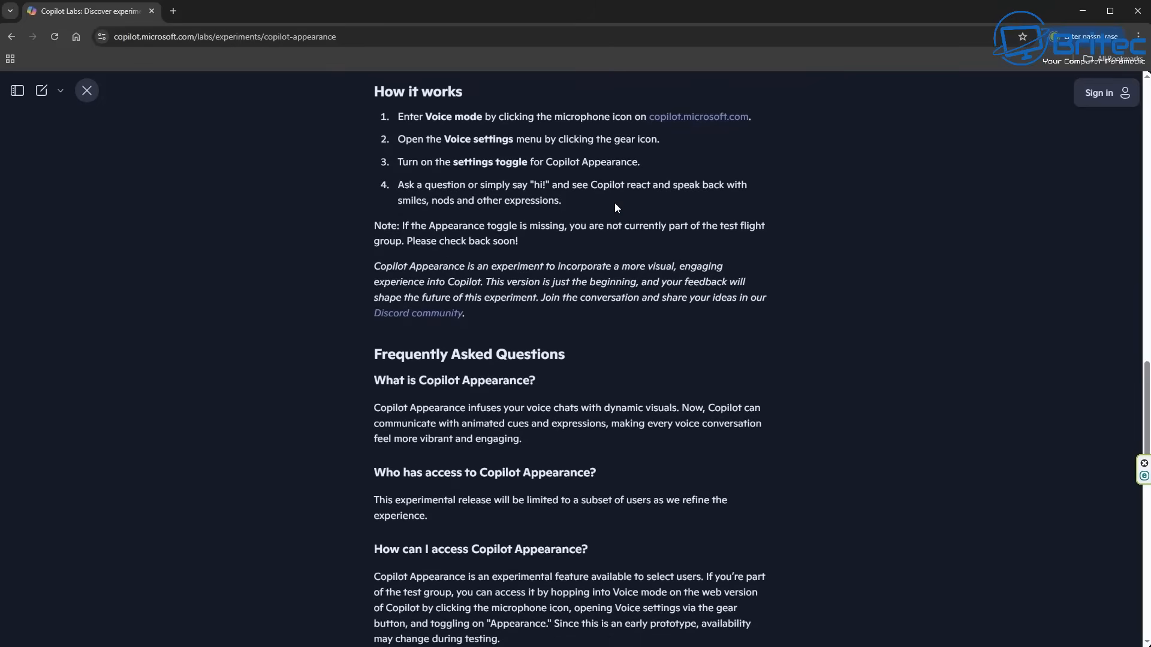
pyautogui.moveTo(976, 281)
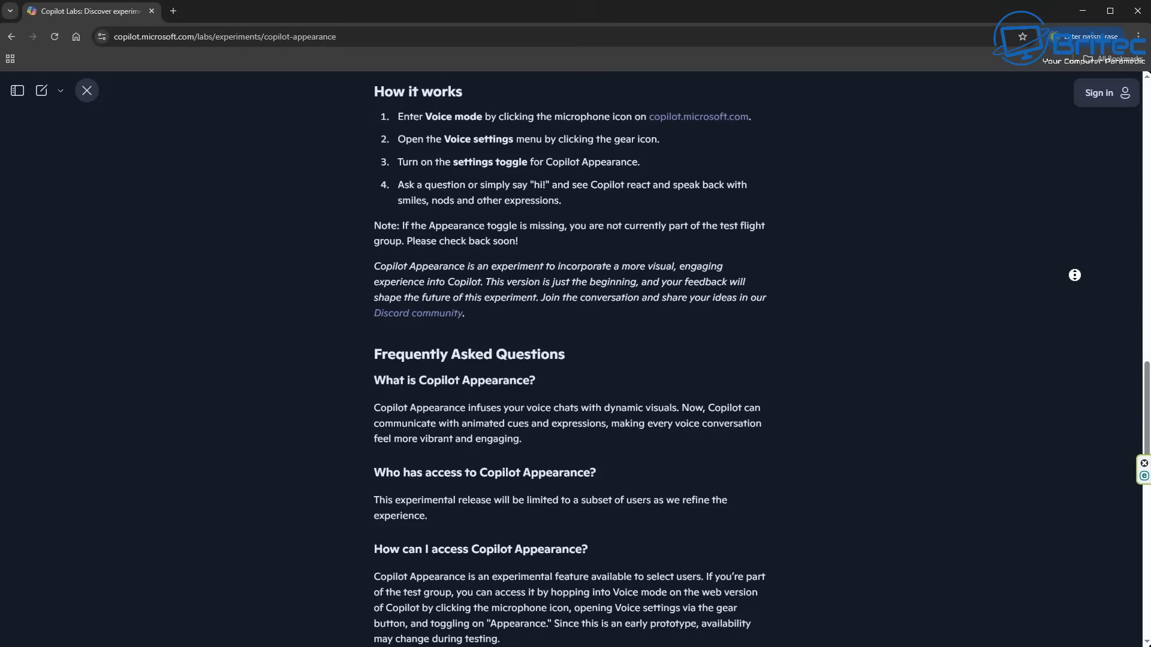
pyautogui.scroll(-3)
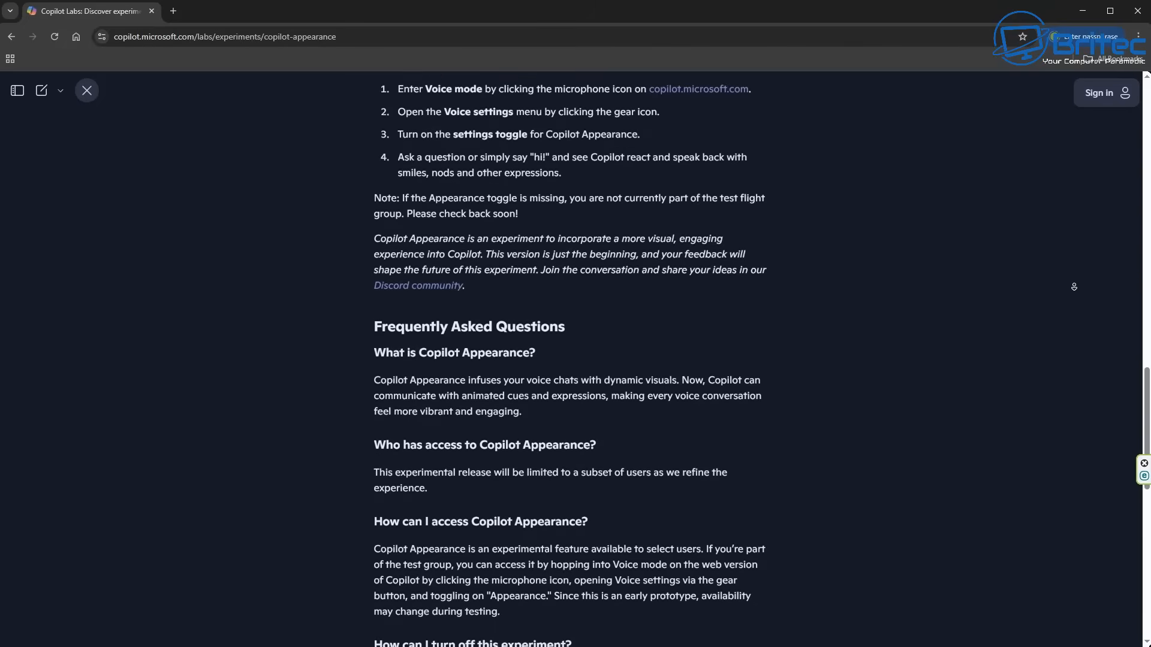
pyautogui.scroll(-3)
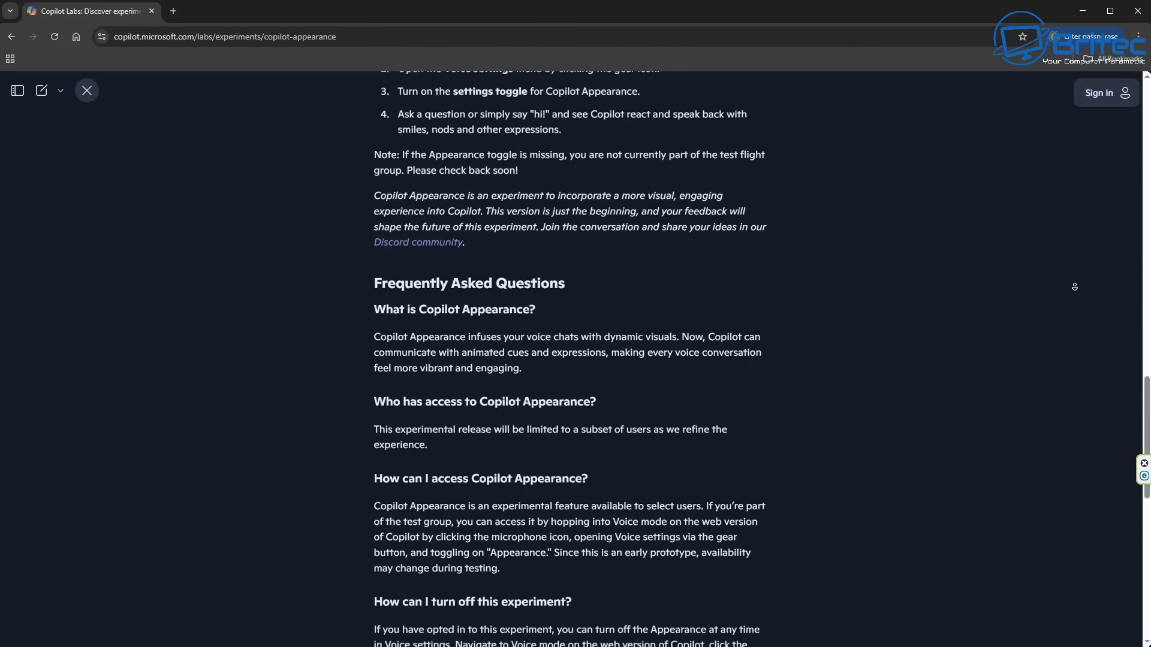
# Step: Switch to the Office Assistant Wikipedia tab and read through Description and Technology
pyautogui.click(316, 11)
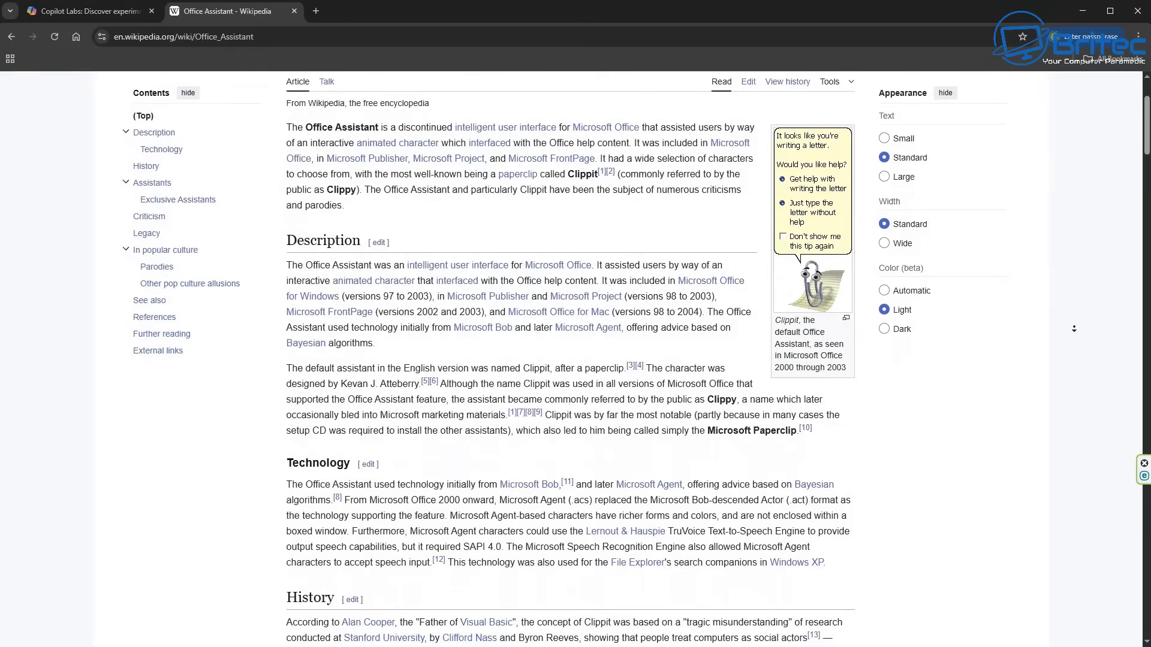
pyautogui.scroll(-3)
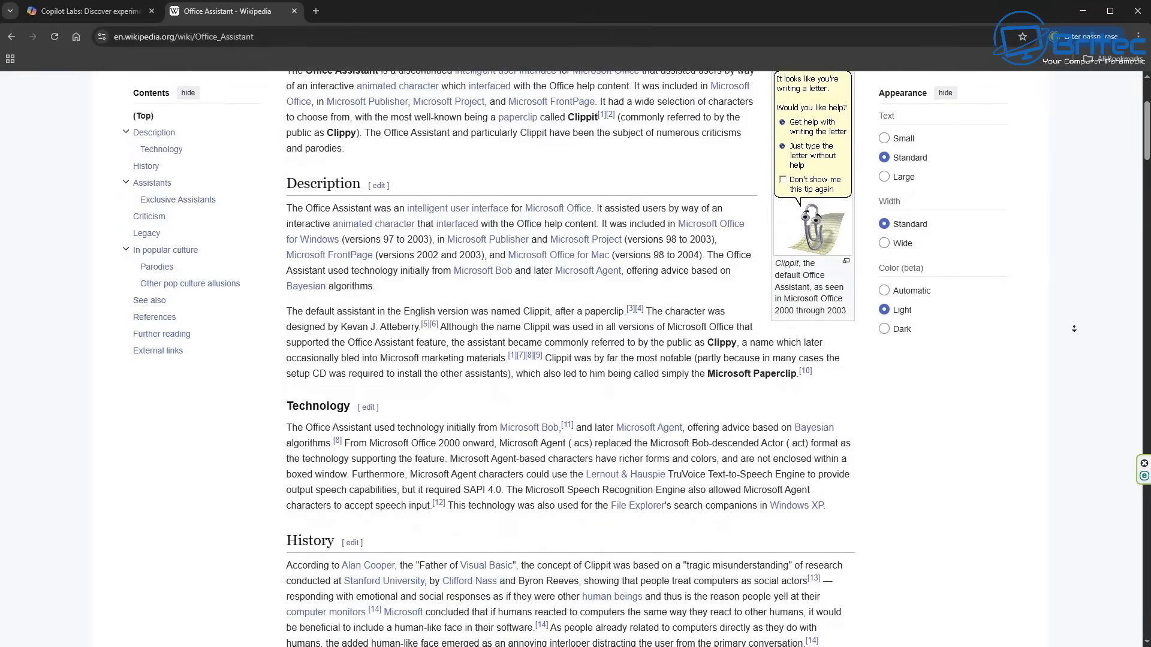
pyautogui.scroll(-3)
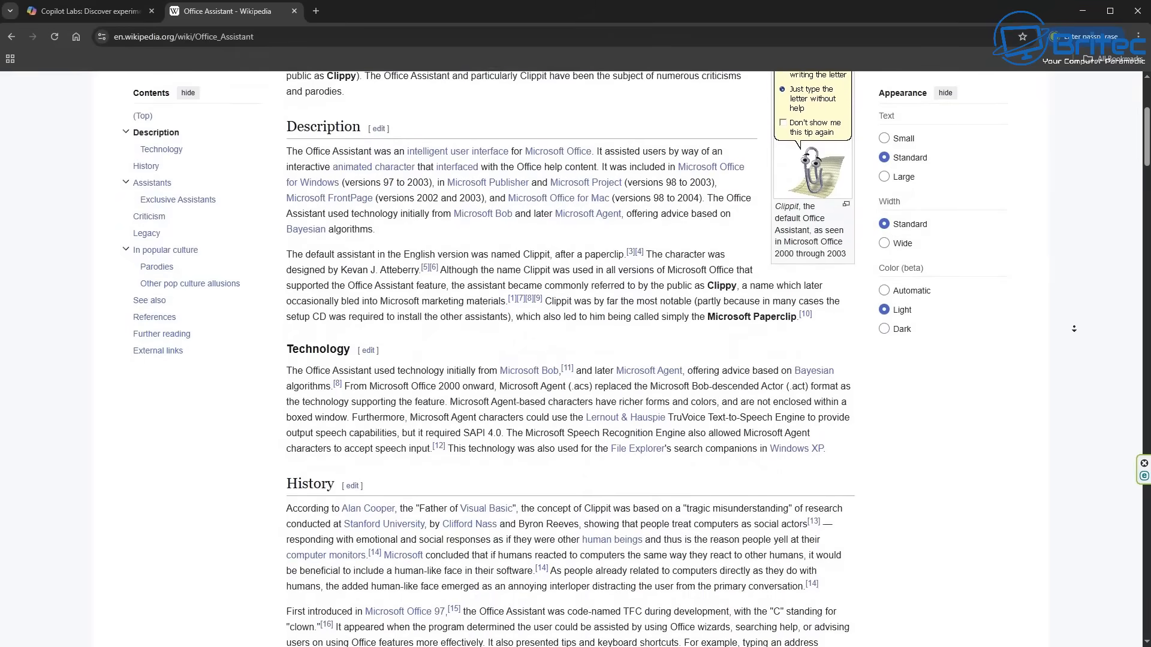
pyautogui.scroll(-3)
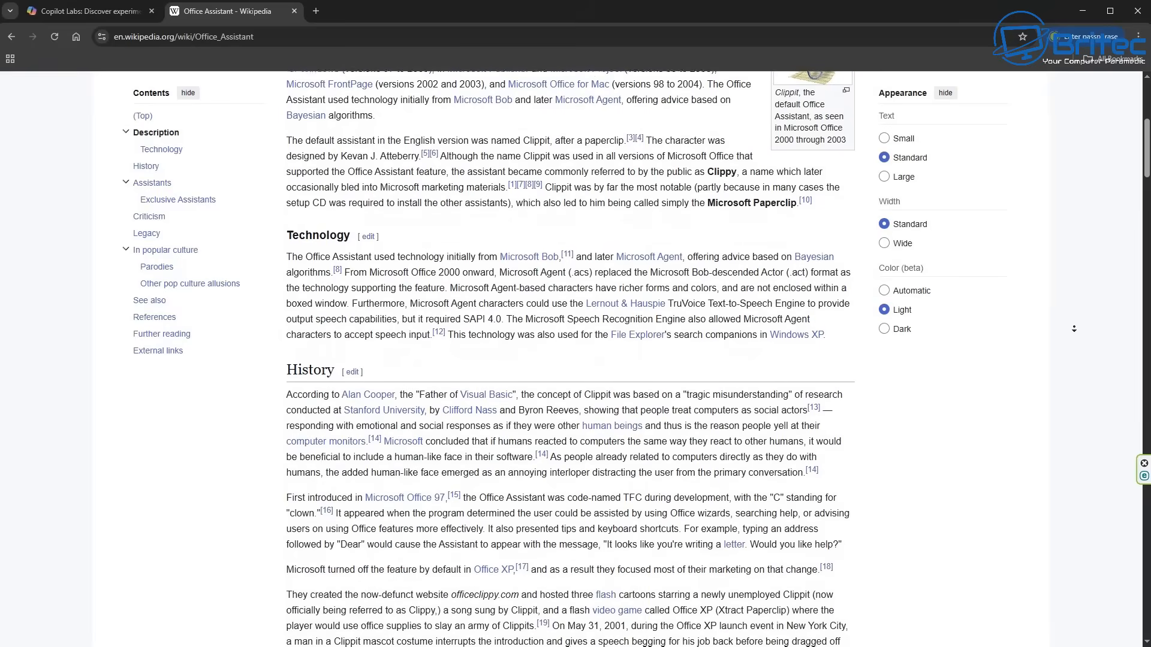
pyautogui.scroll(-3)
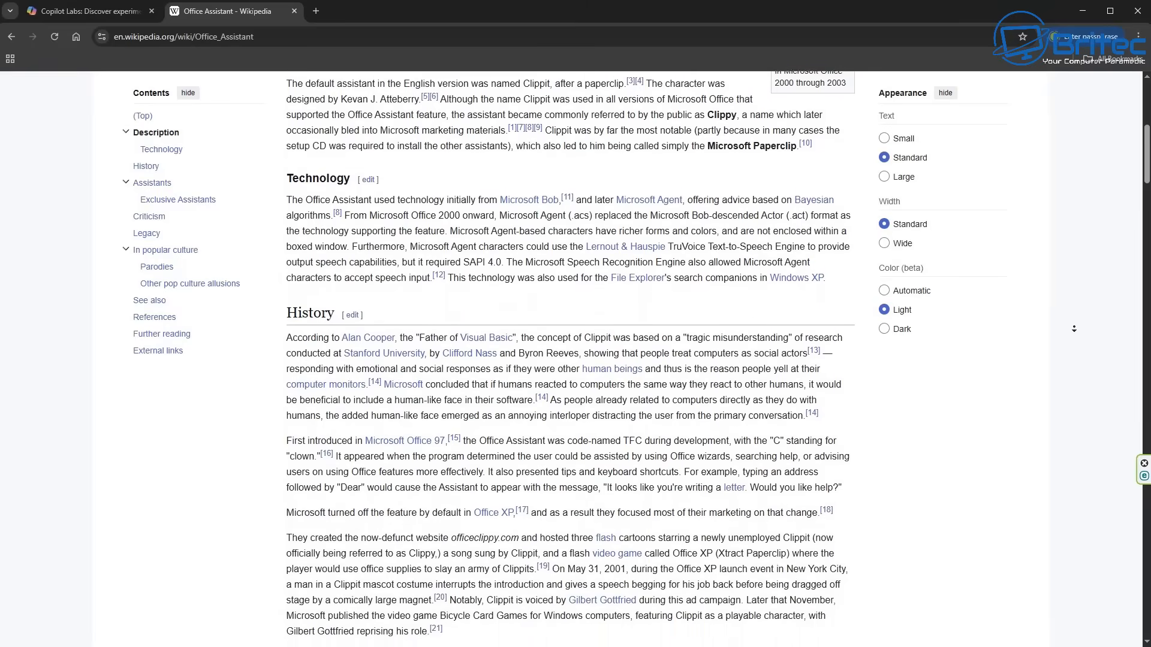
pyautogui.scroll(-3)
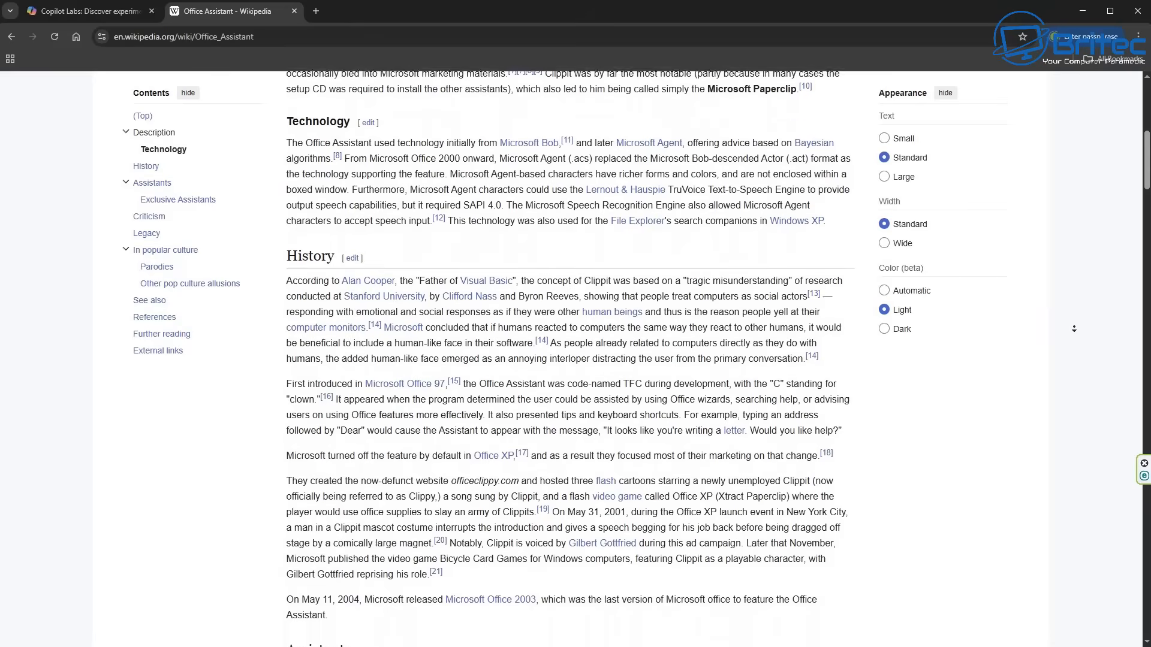
# Step: Continue through History into the Assistants character list, reaching Exclusive Assistants
pyautogui.scroll(-3)
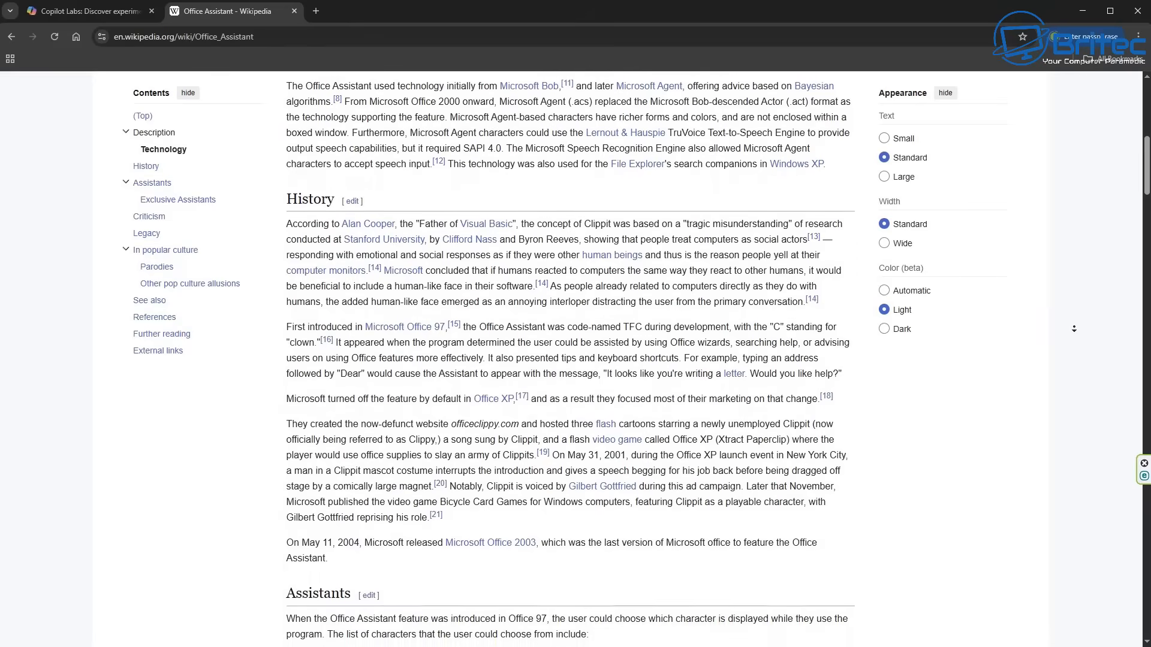
pyautogui.scroll(-3)
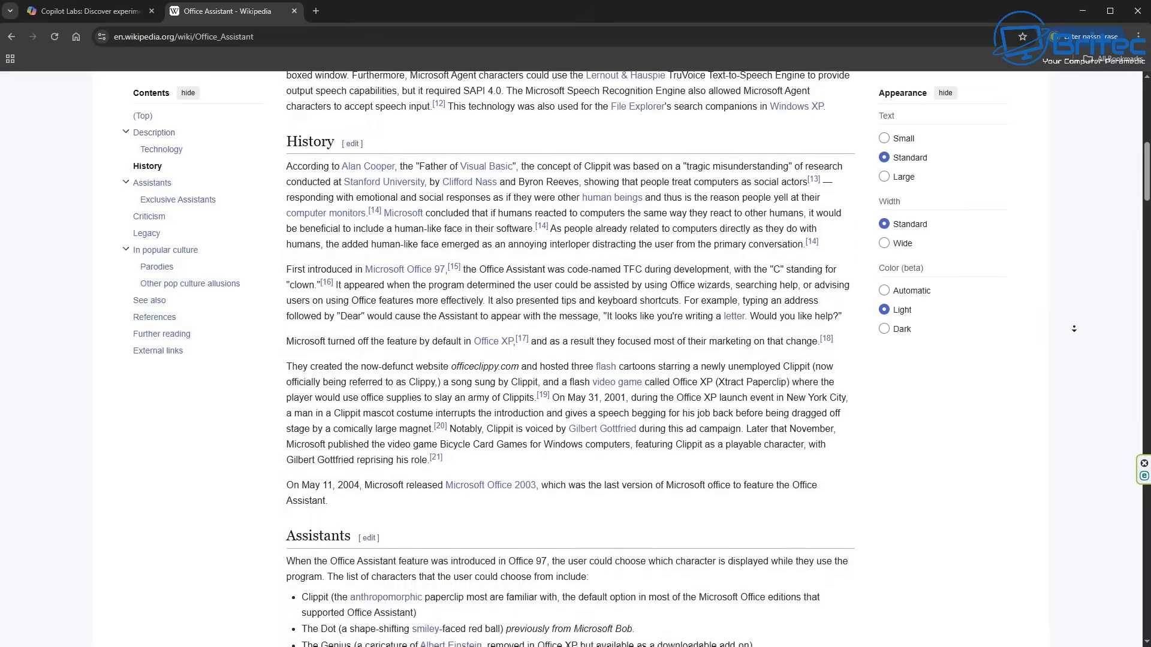
pyautogui.scroll(-3)
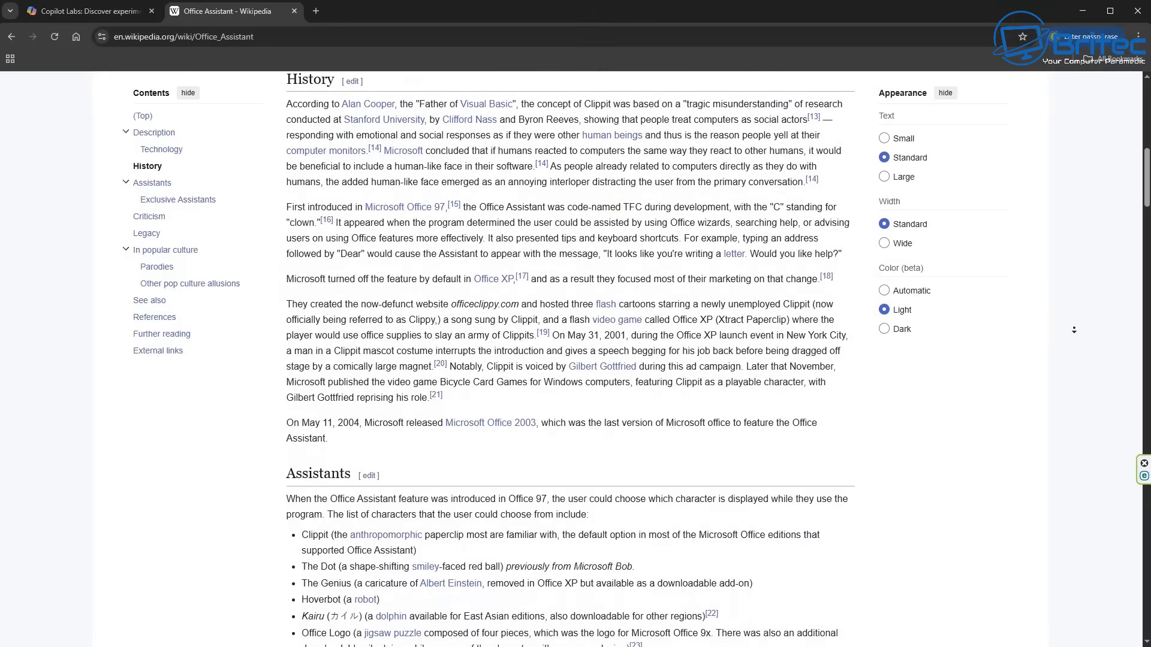
pyautogui.scroll(-3)
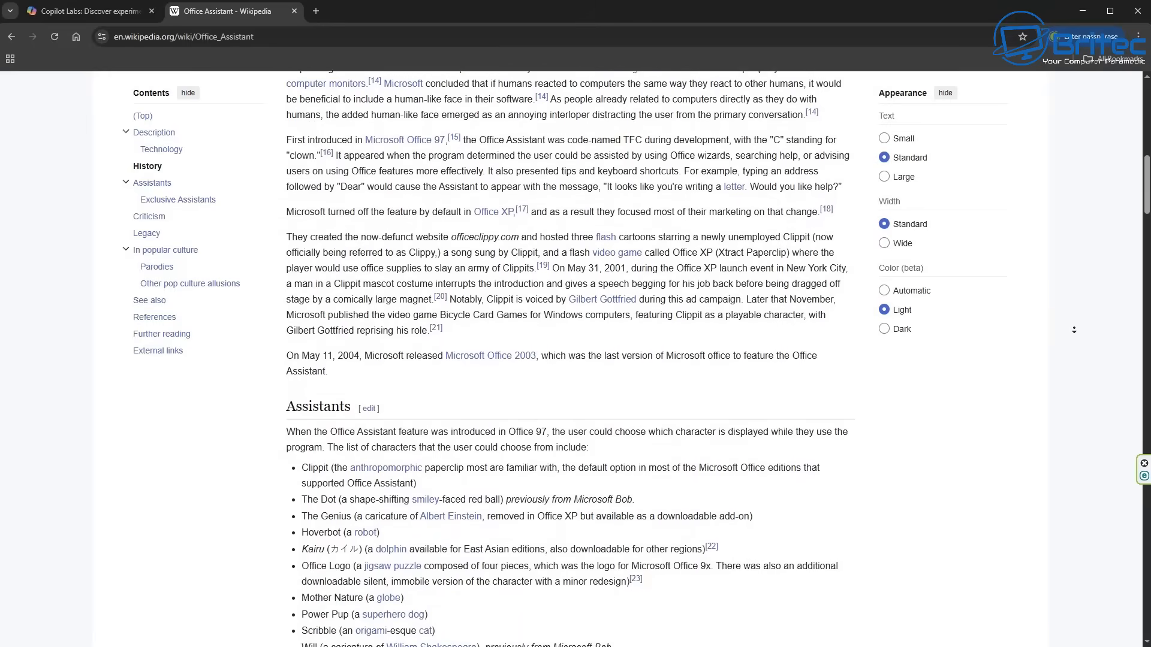
pyautogui.scroll(-3)
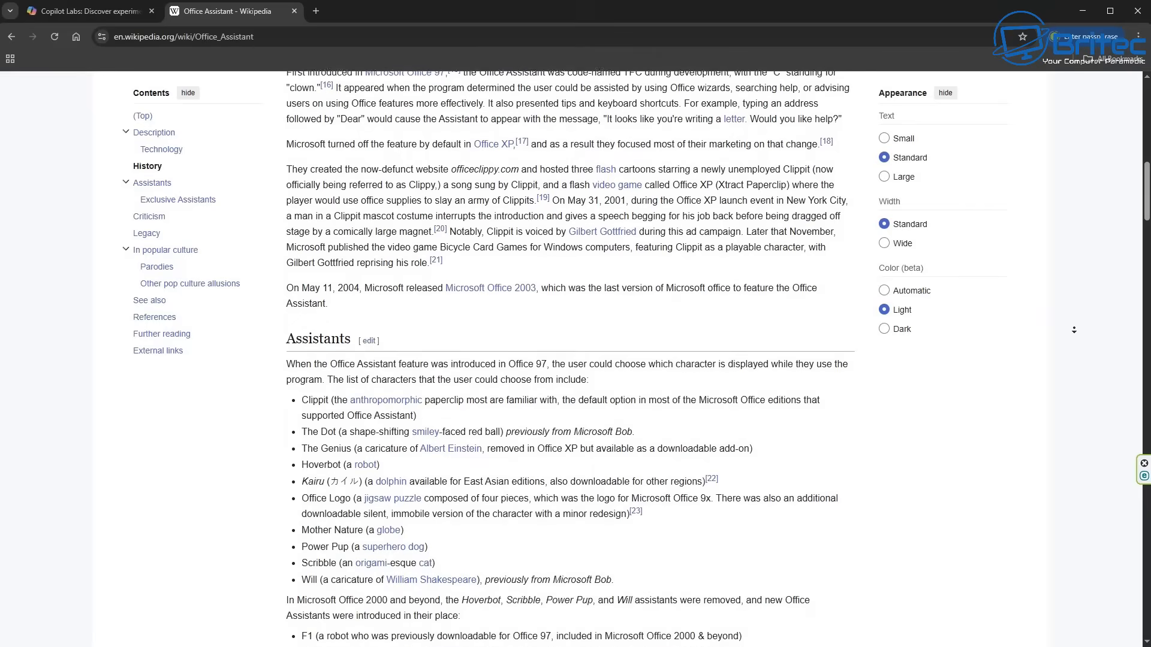
pyautogui.scroll(-3)
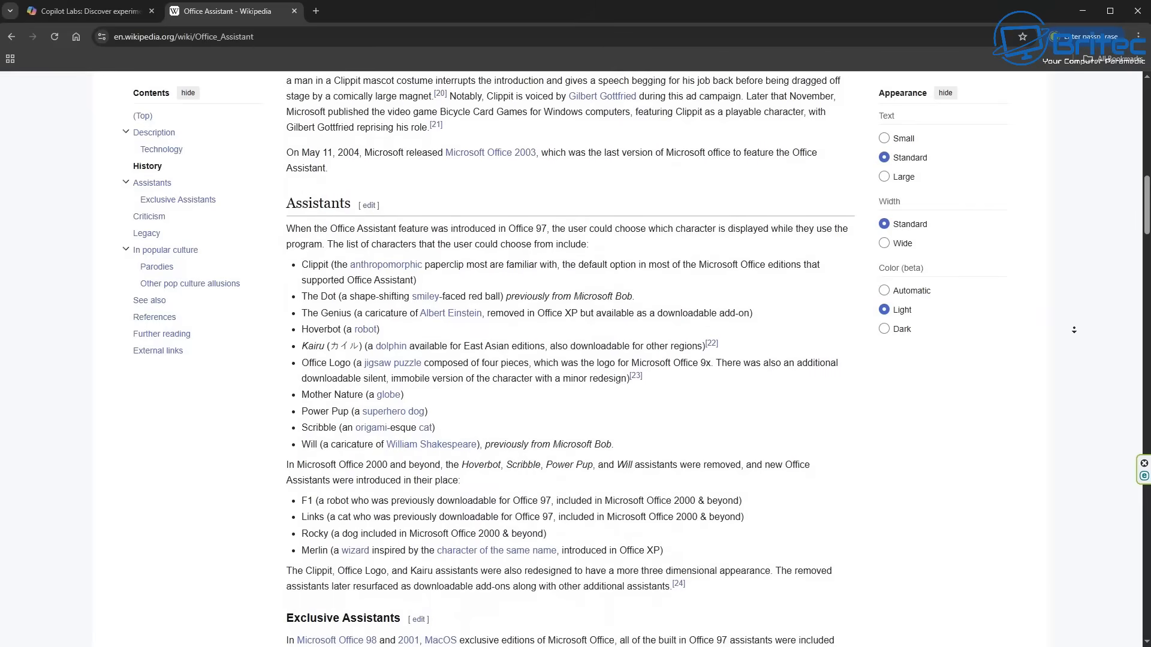
# Step: Scroll slightly so the Assistants heading sits at the top of the view
pyautogui.scroll(-3)
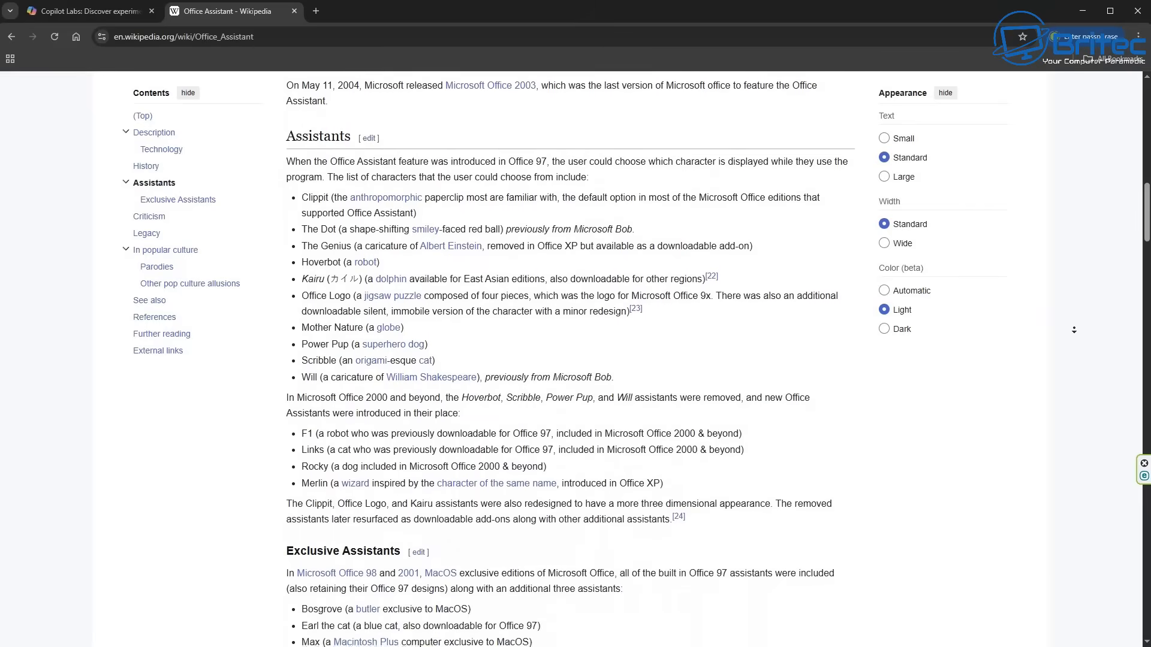
pyautogui.scroll(-3)
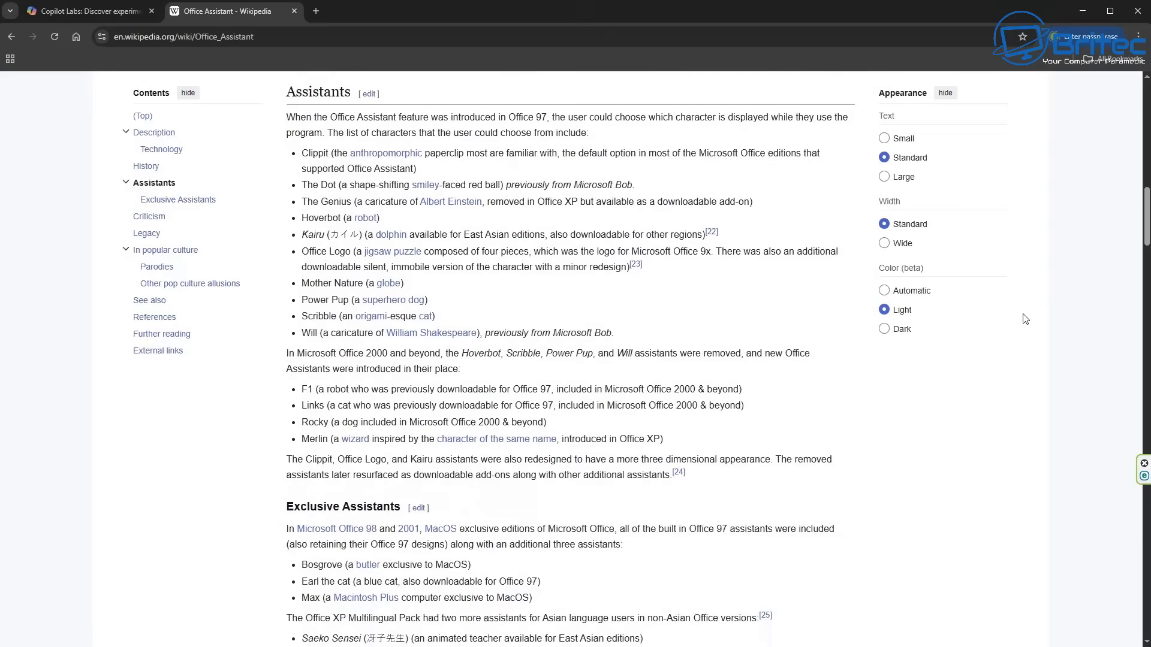
pyautogui.moveTo(1021, 315)
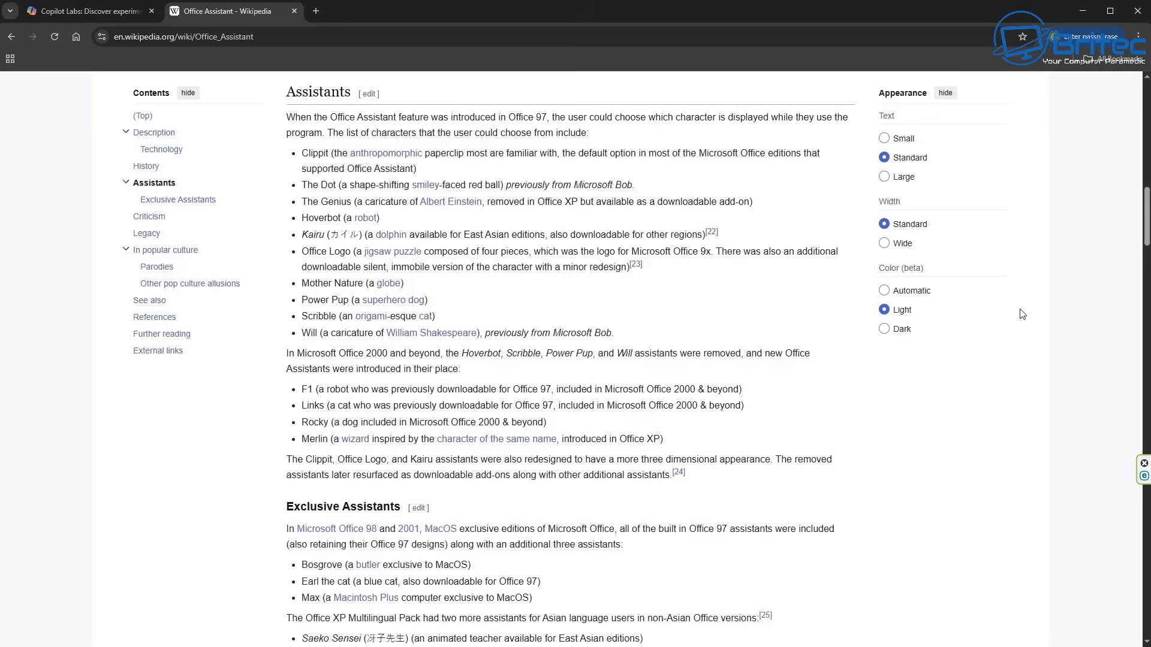
pyautogui.moveTo(1018, 313)
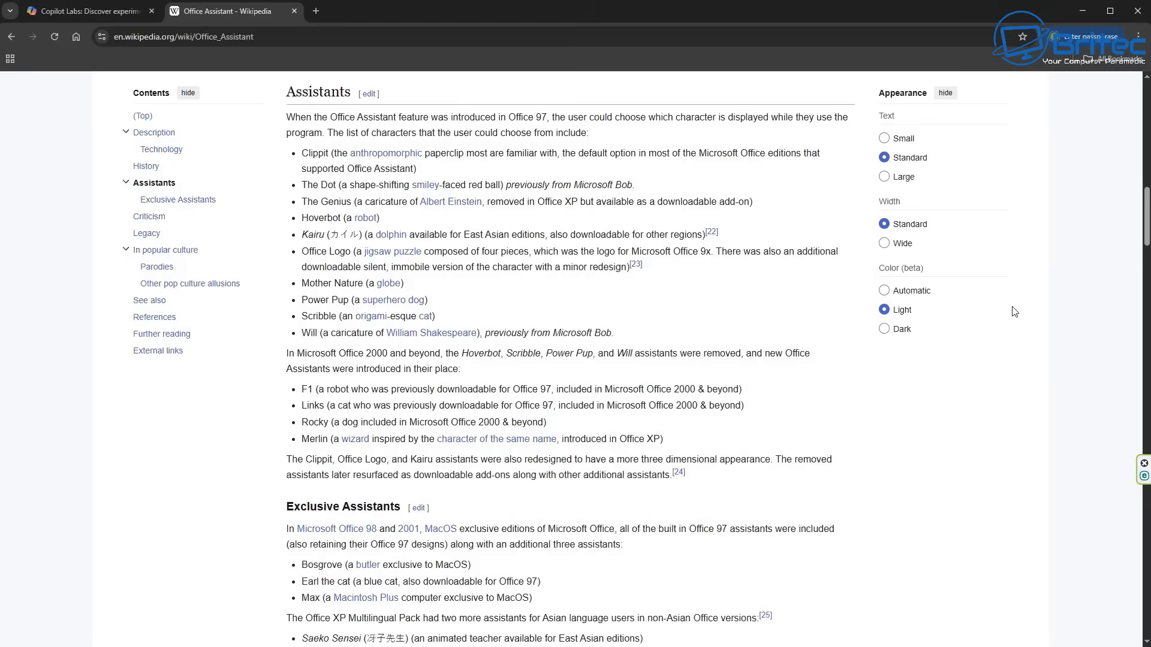
# Step: Scroll past the Asian language assistants and Sanma no Manma promotion to the Criticism heading
pyautogui.scroll(-3)
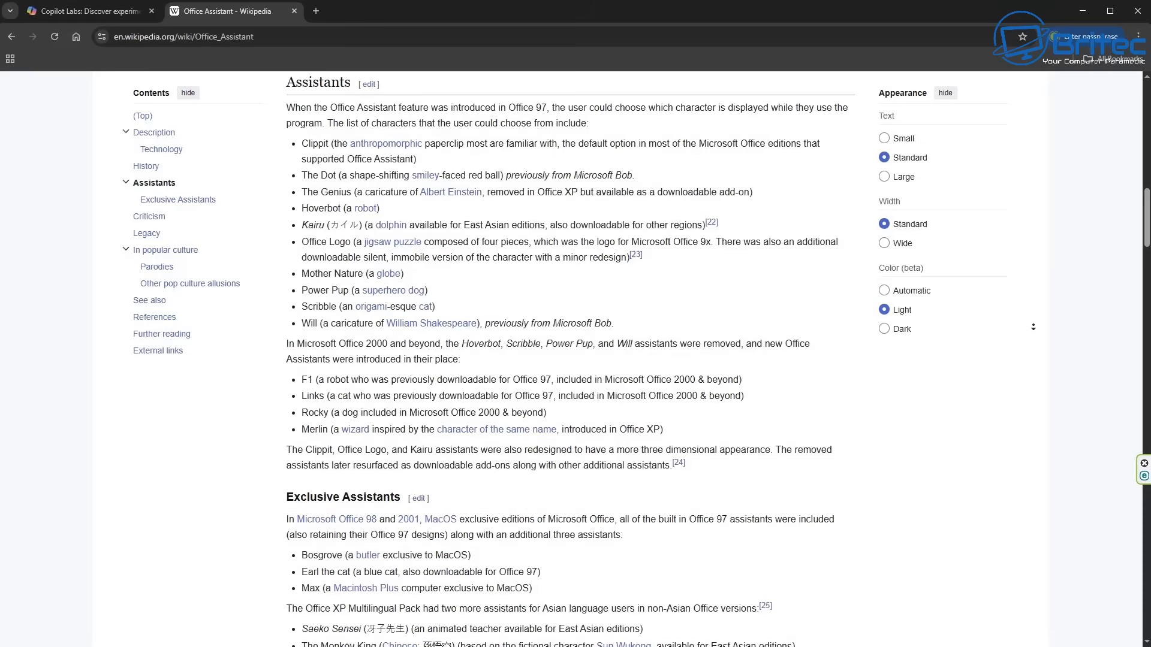
pyautogui.scroll(-3)
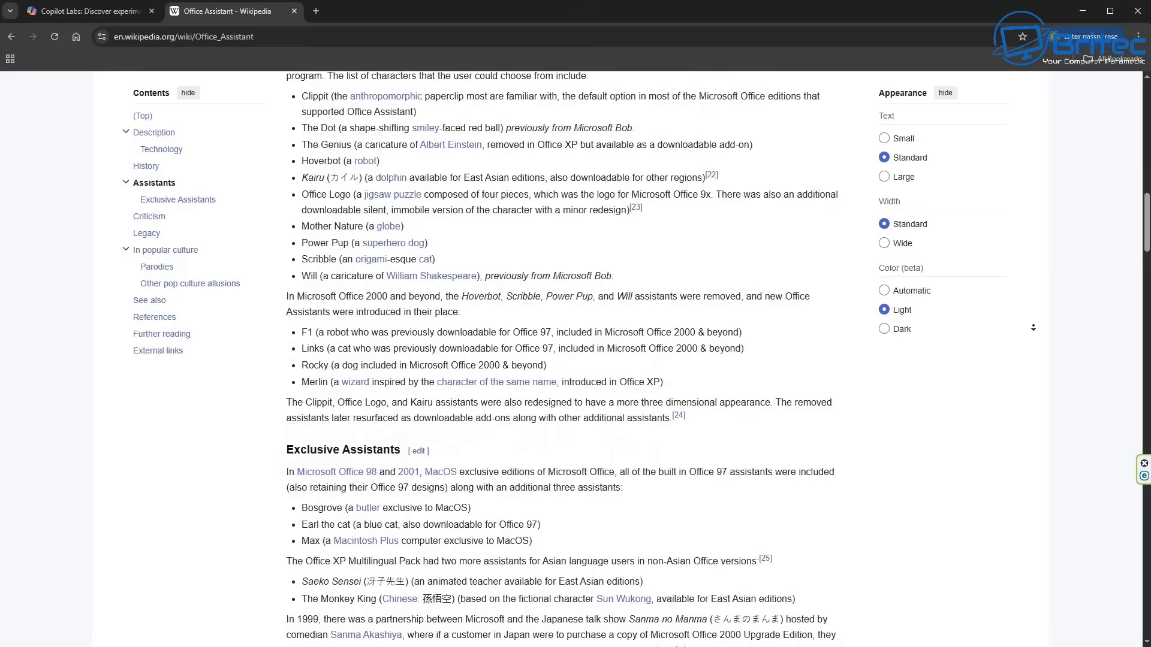
pyautogui.scroll(-3)
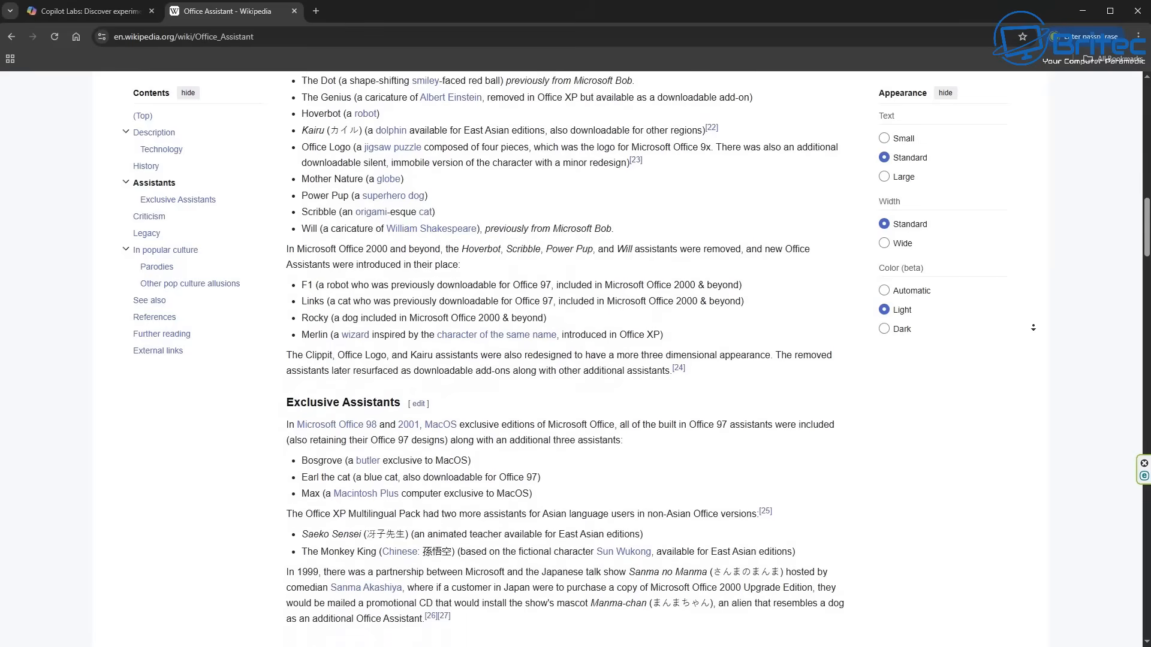
pyautogui.scroll(-3)
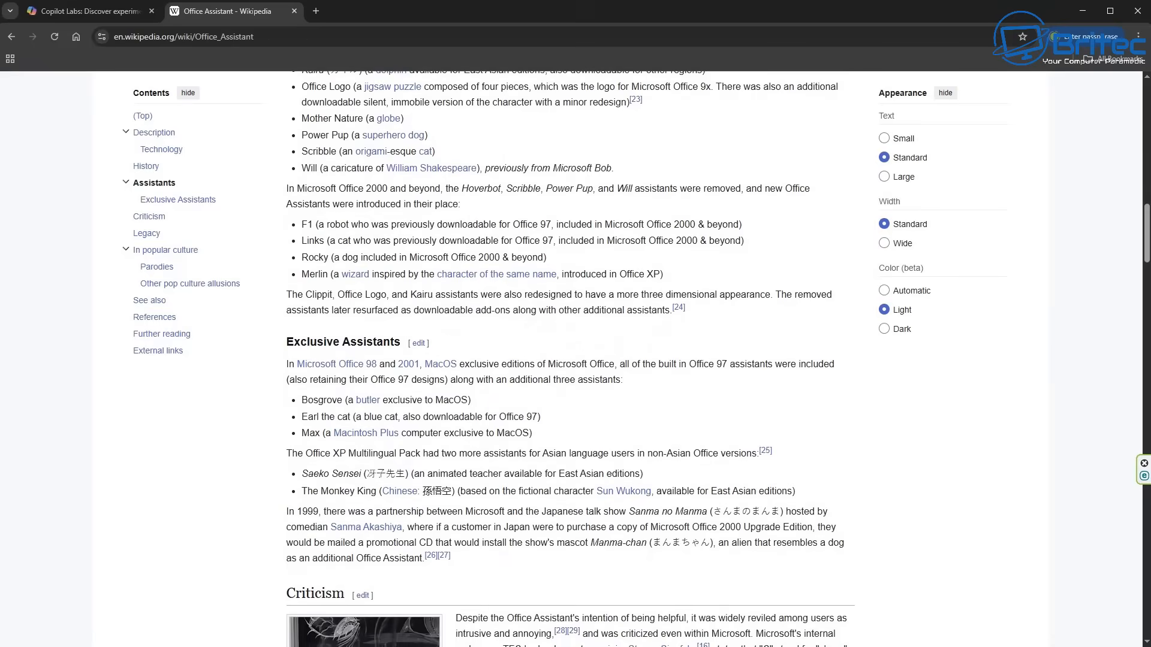
pyautogui.moveTo(925, 552)
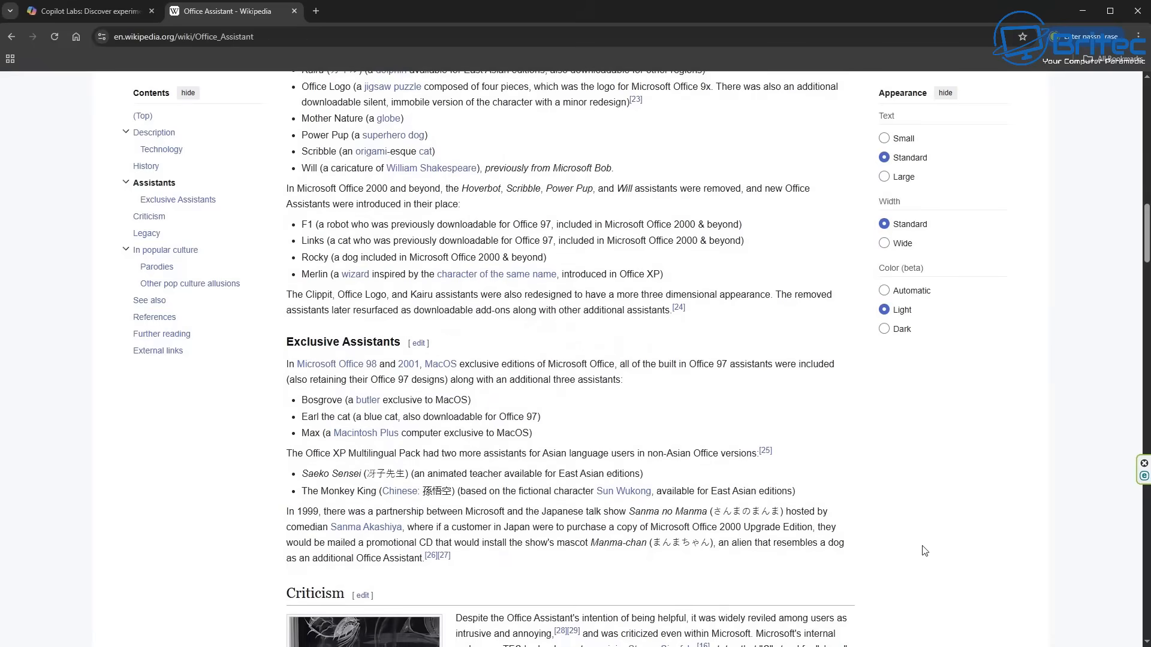